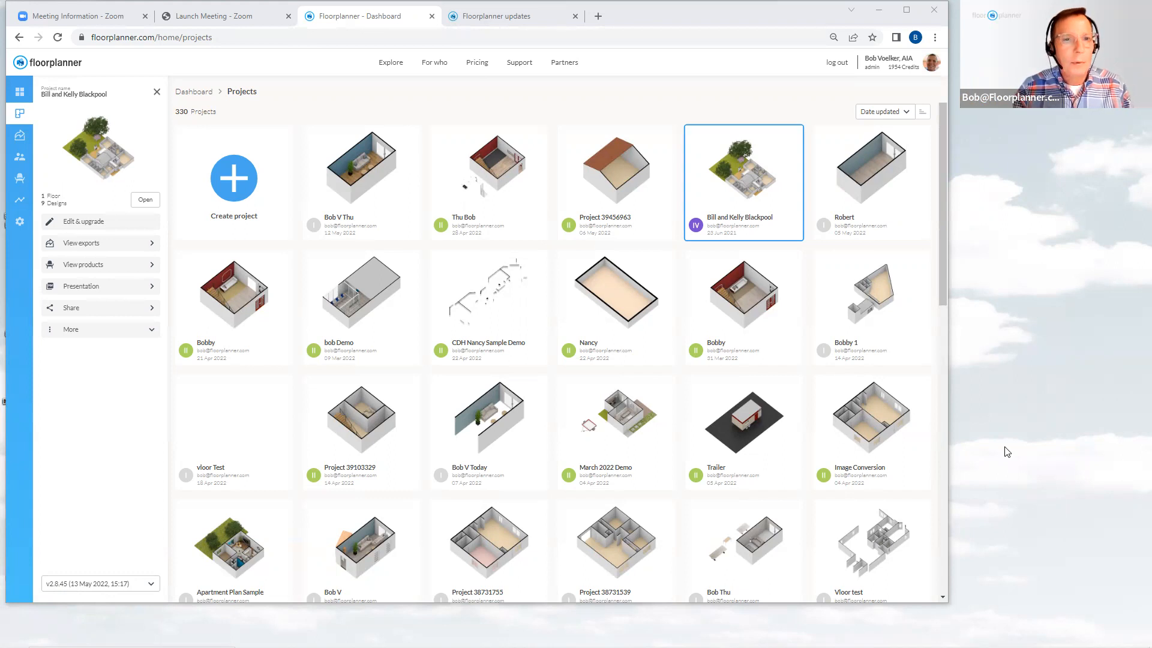
{"action": "mouse_move", "coordinate": [872, 318]}
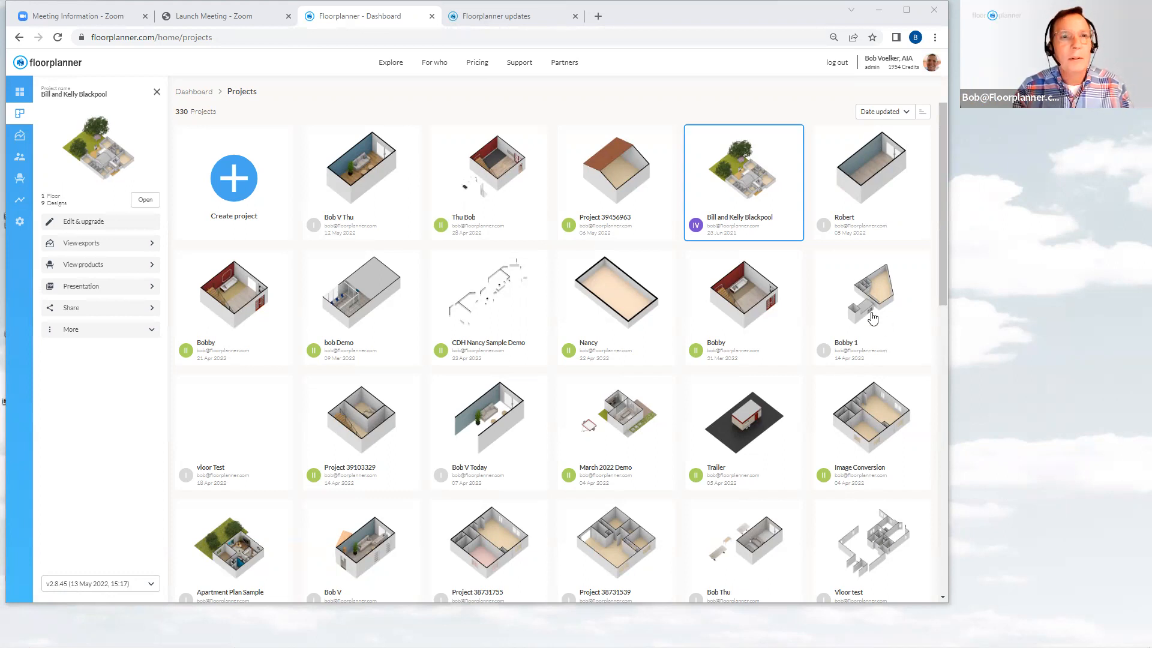
{"action": "mouse_move", "coordinate": [871, 301]}
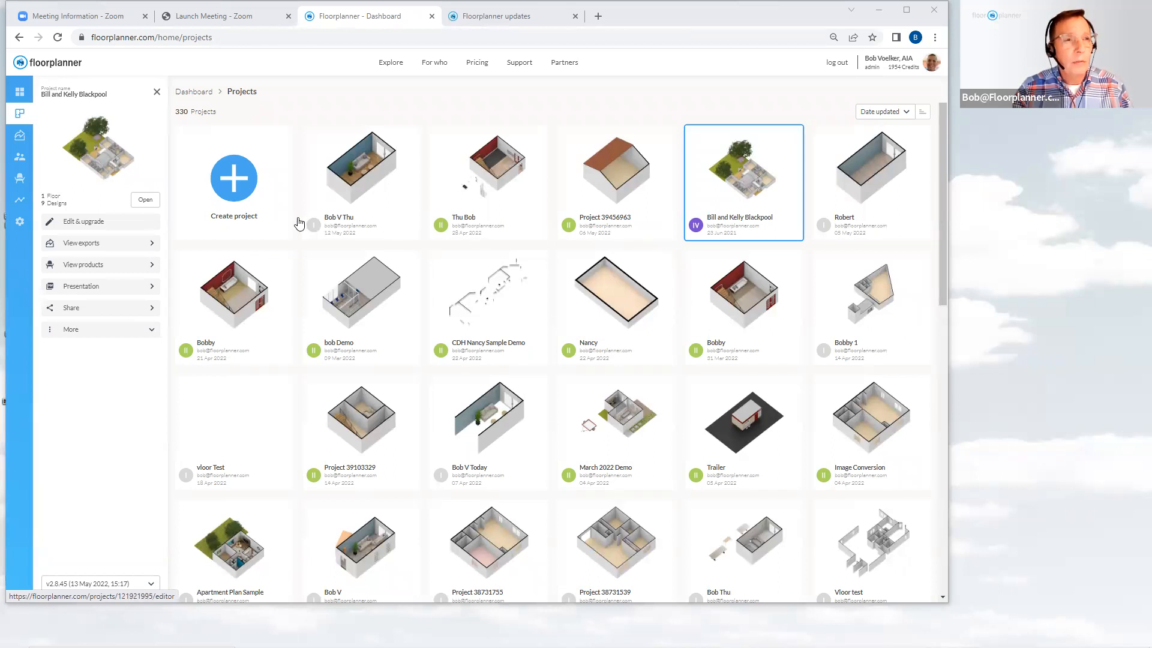
{"action": "mouse_move", "coordinate": [61, 116]}
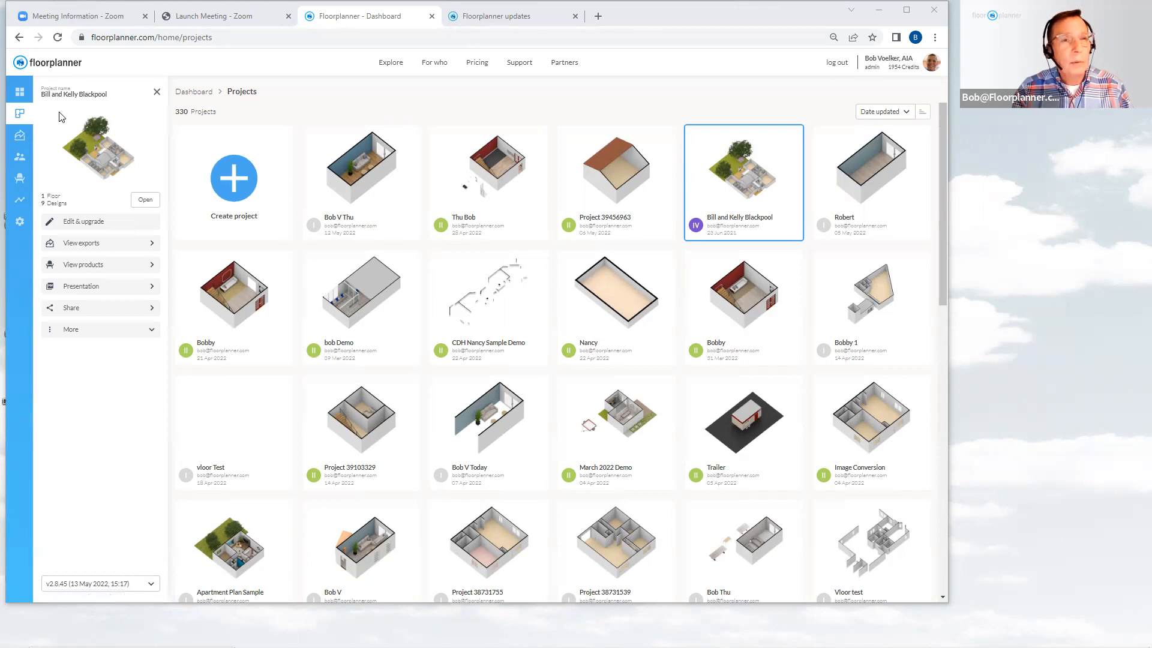
{"action": "mouse_move", "coordinate": [20, 96]}
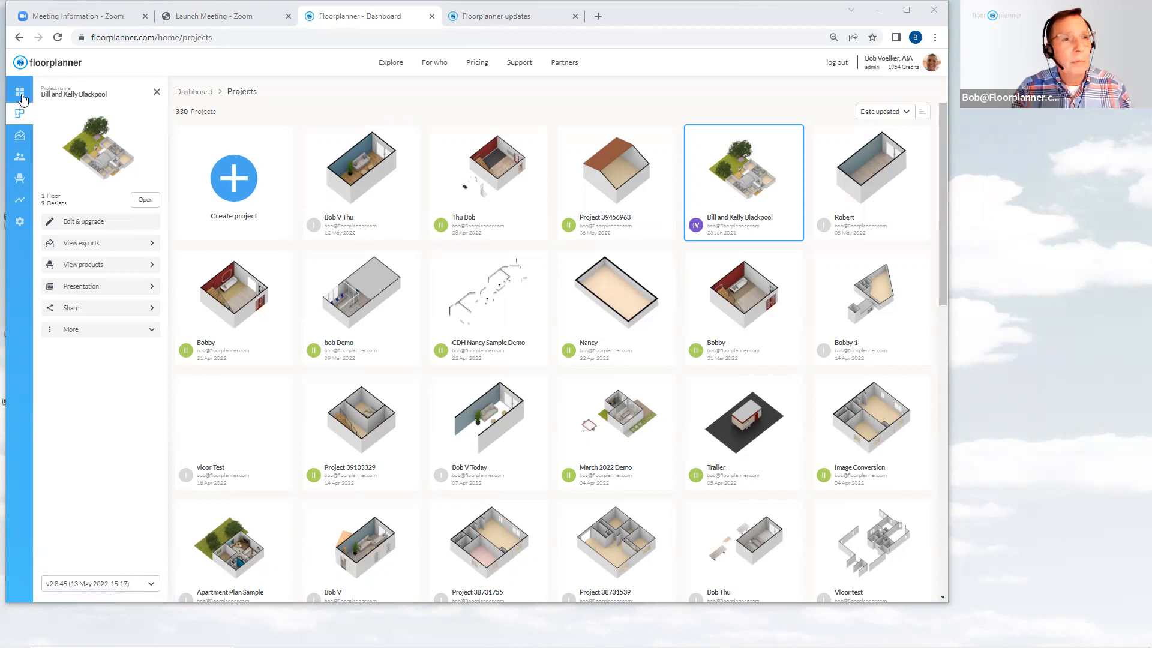
{"action": "mouse_move", "coordinate": [20, 100]}
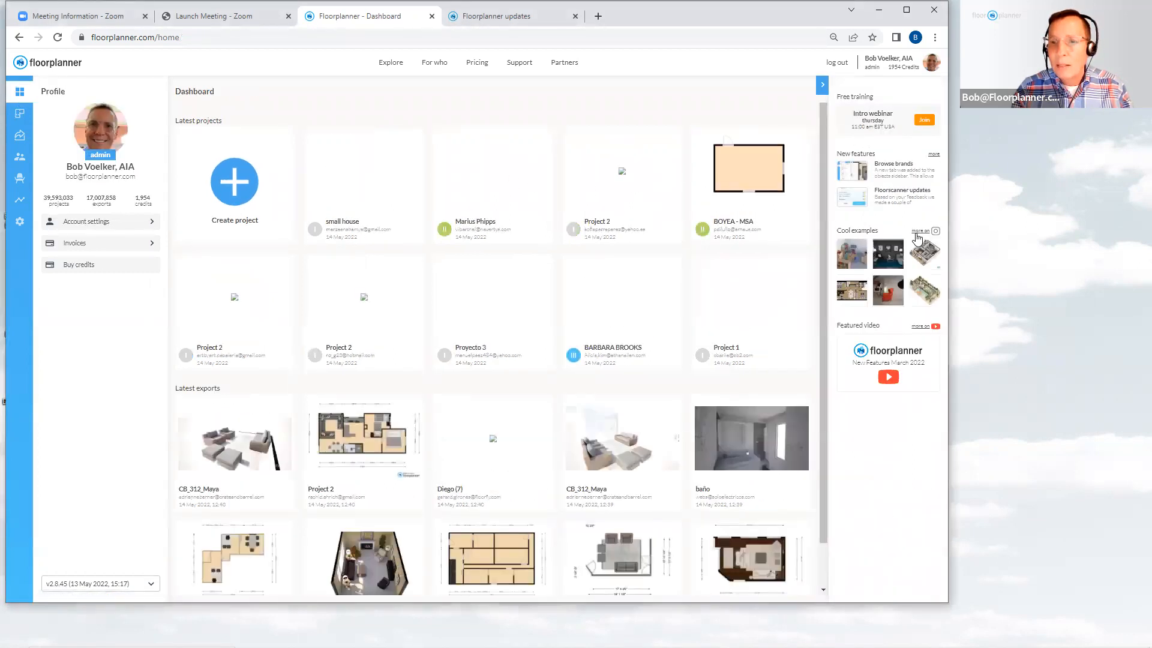
{"action": "mouse_move", "coordinate": [917, 353]}
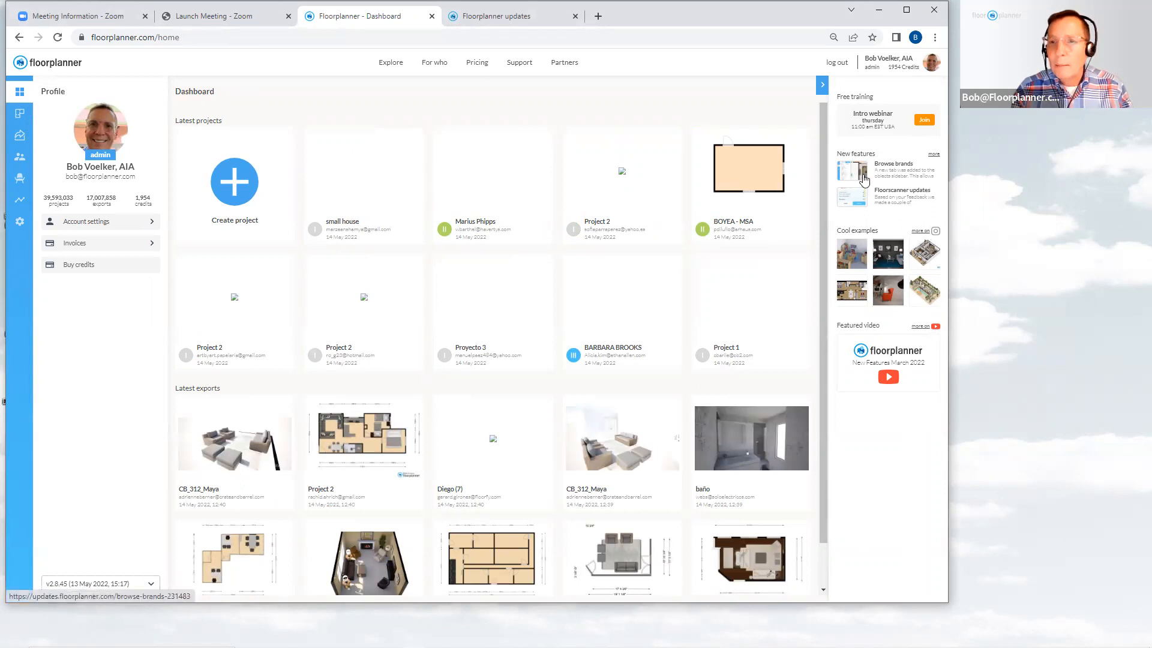
{"action": "mouse_move", "coordinate": [891, 176]}
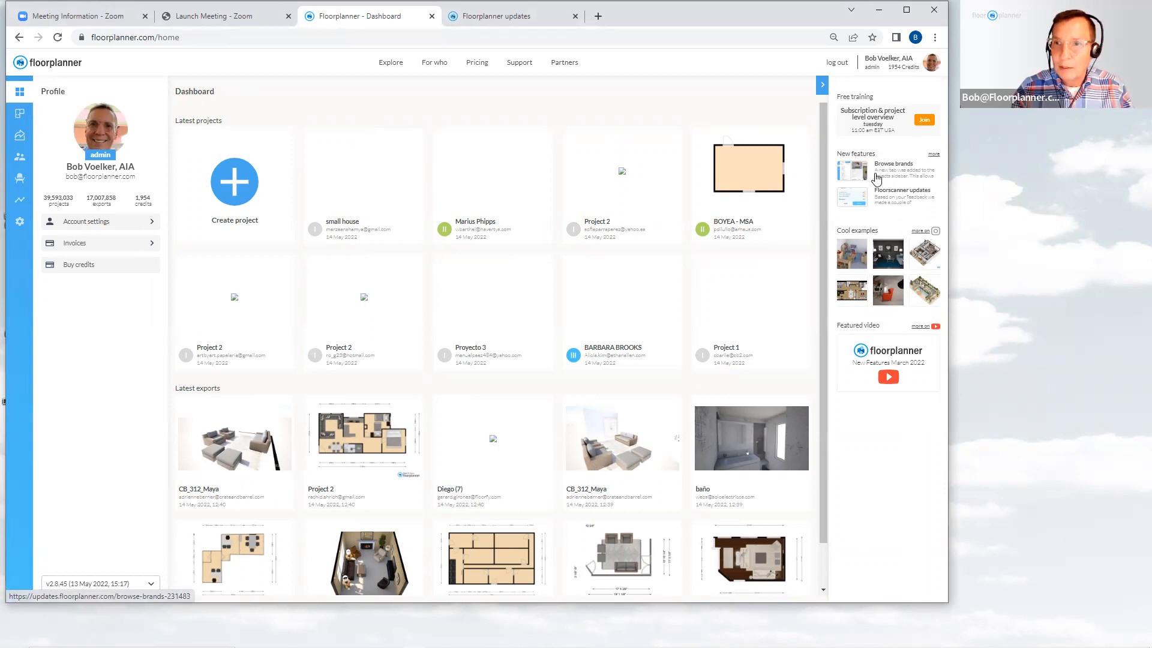
{"action": "mouse_move", "coordinate": [880, 176]}
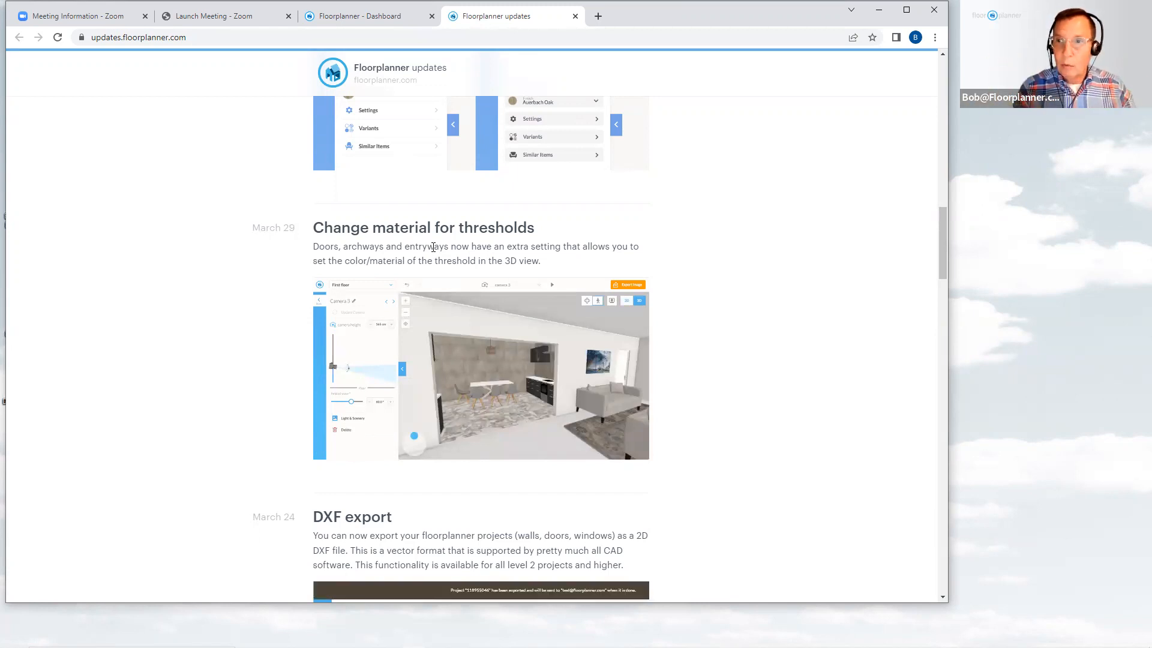
Scroll the update notes down to the April 20 'Visual tweaks to our interface' entry
{"action": "scroll", "scroll_direction": "down", "scroll_amount": 3}
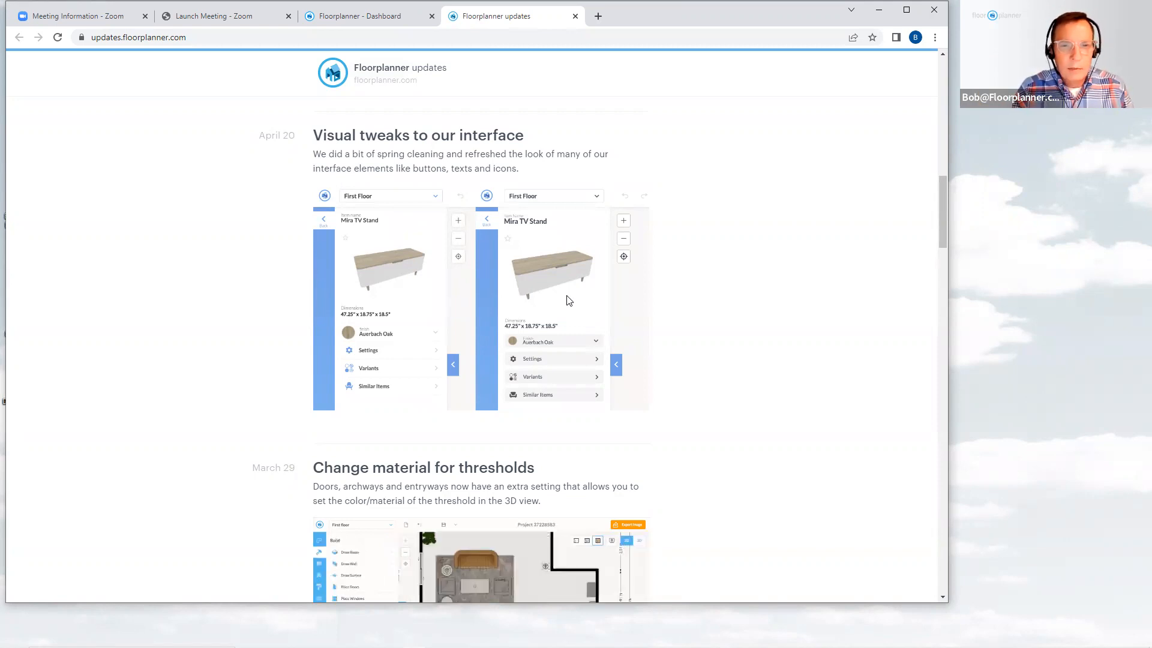
{"action": "scroll", "scroll_direction": "down", "scroll_amount": 3}
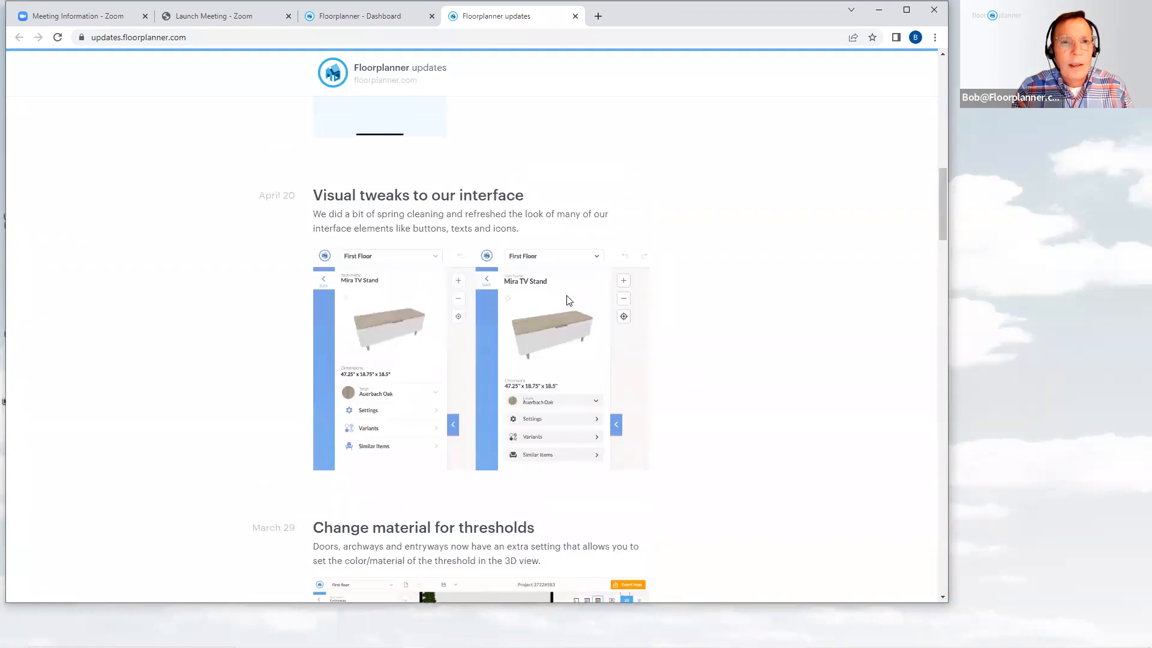
{"action": "scroll", "scroll_direction": "up", "scroll_amount": 3}
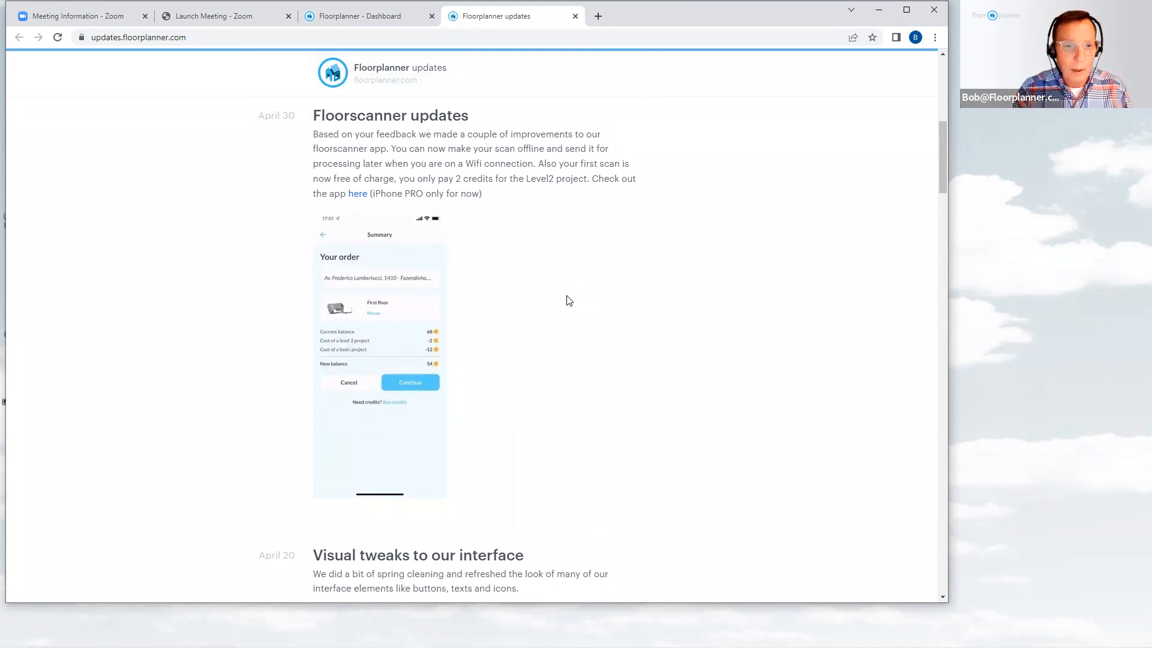
{"action": "scroll", "scroll_direction": "down", "scroll_amount": 3}
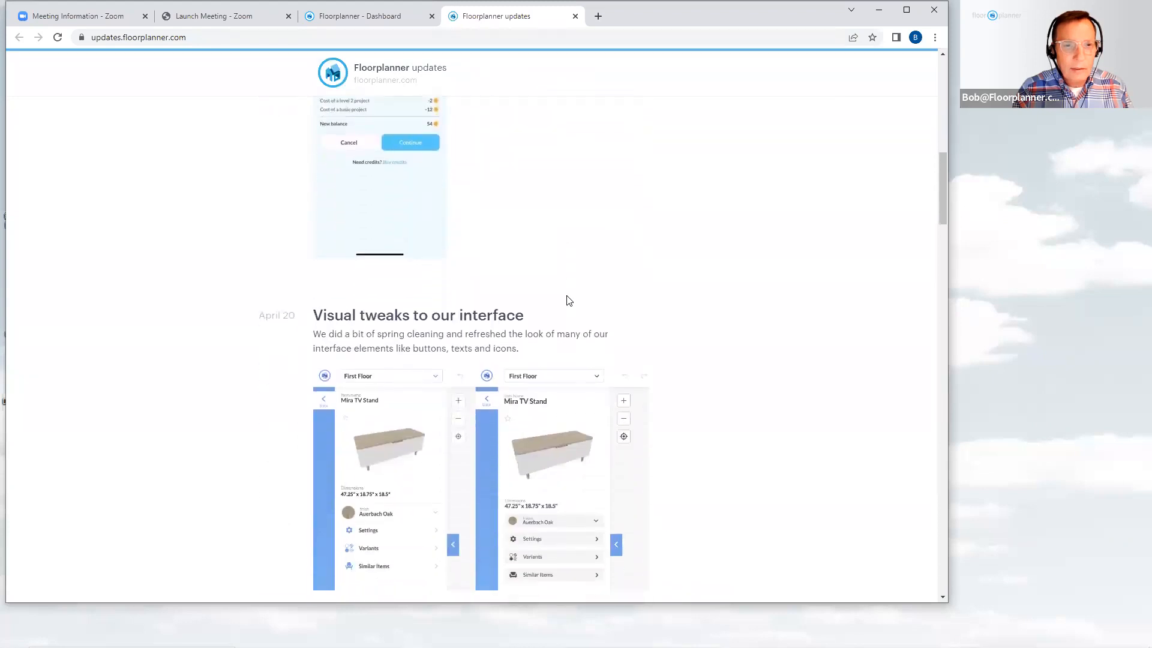
{"action": "scroll", "scroll_direction": "down", "scroll_amount": 3}
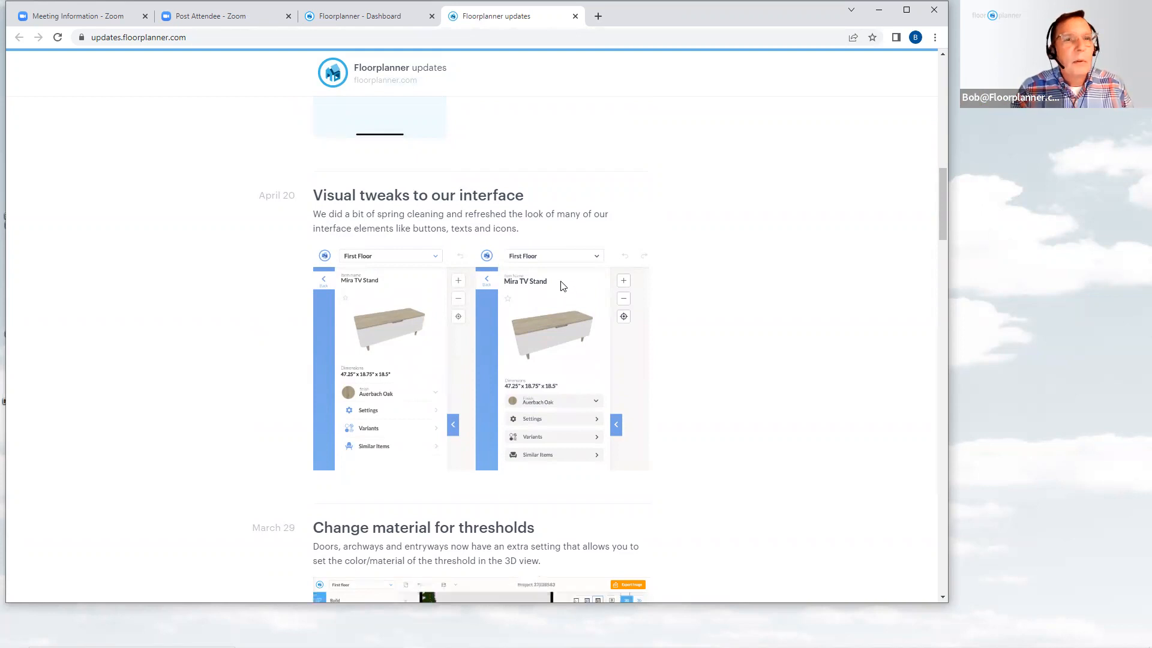
{"action": "mouse_move", "coordinate": [485, 138]}
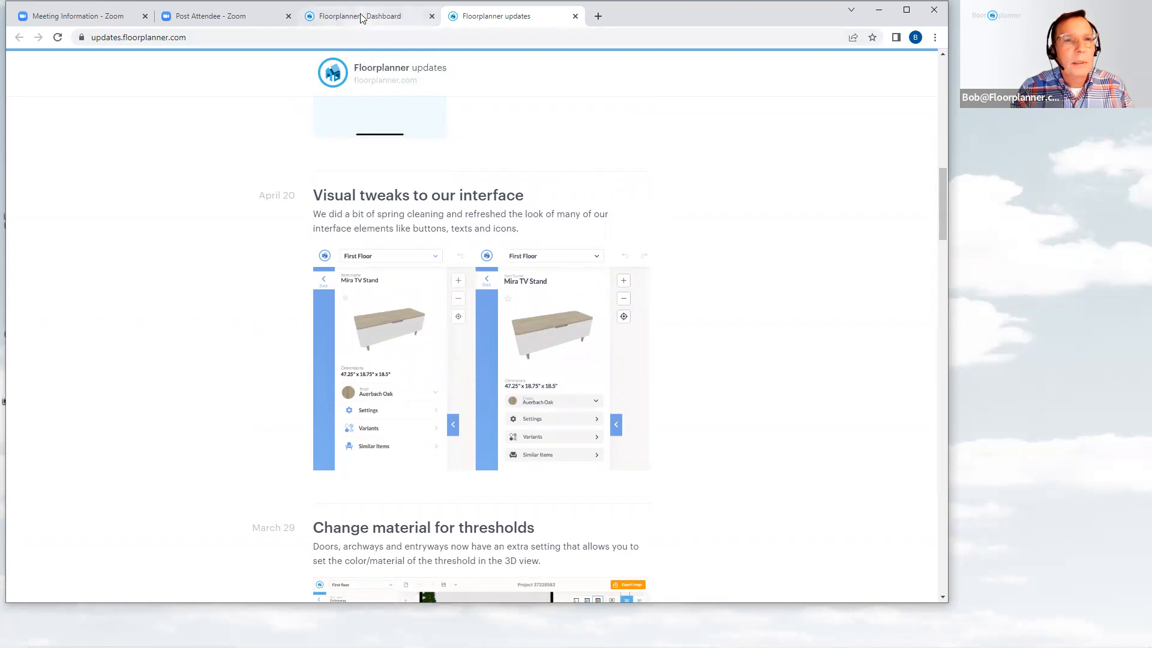
Switch back to the Floorplanner Dashboard showing the 330-project list
{"action": "left_click", "coordinate": [359, 16]}
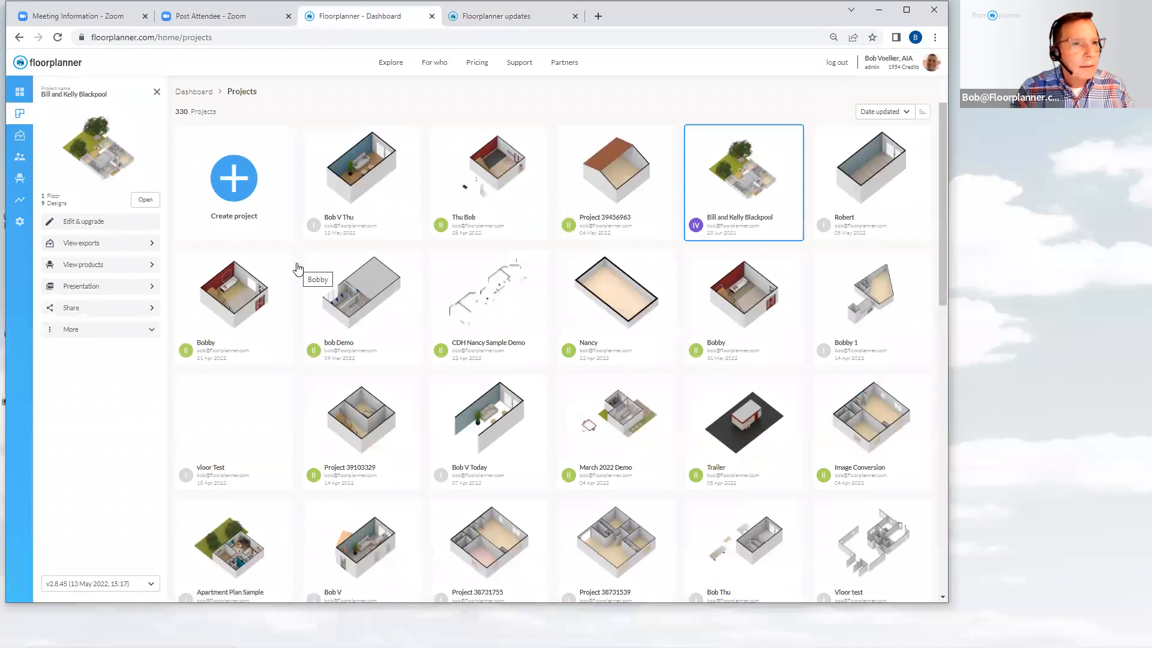
{"action": "mouse_move", "coordinate": [328, 120]}
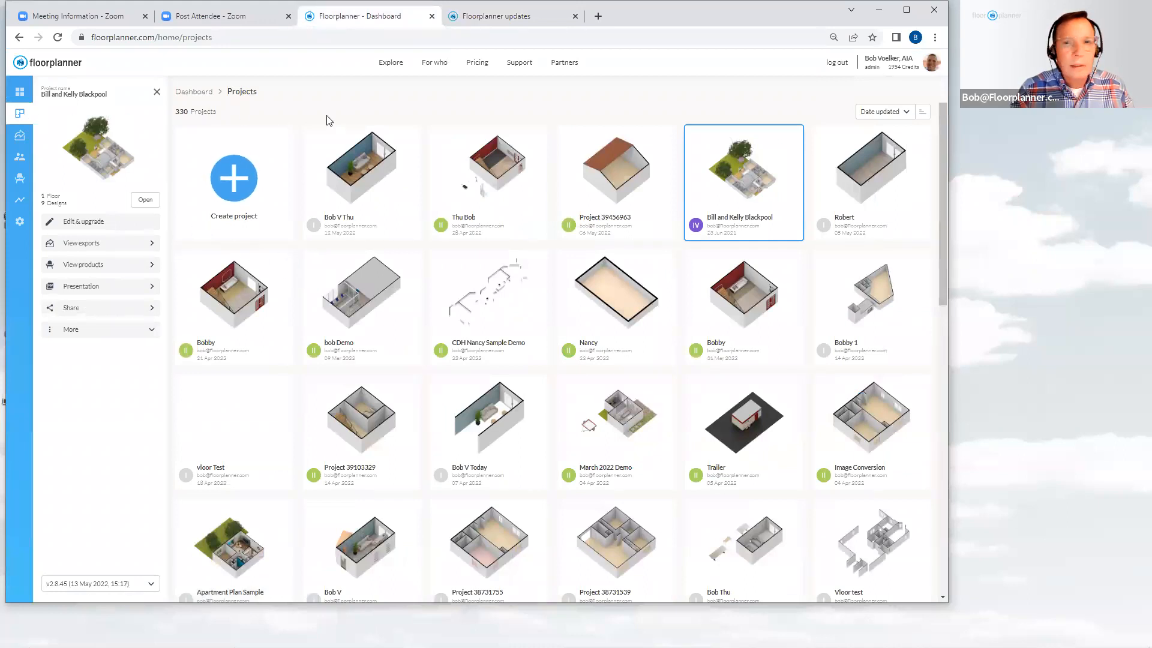
{"action": "mouse_move", "coordinate": [738, 193]}
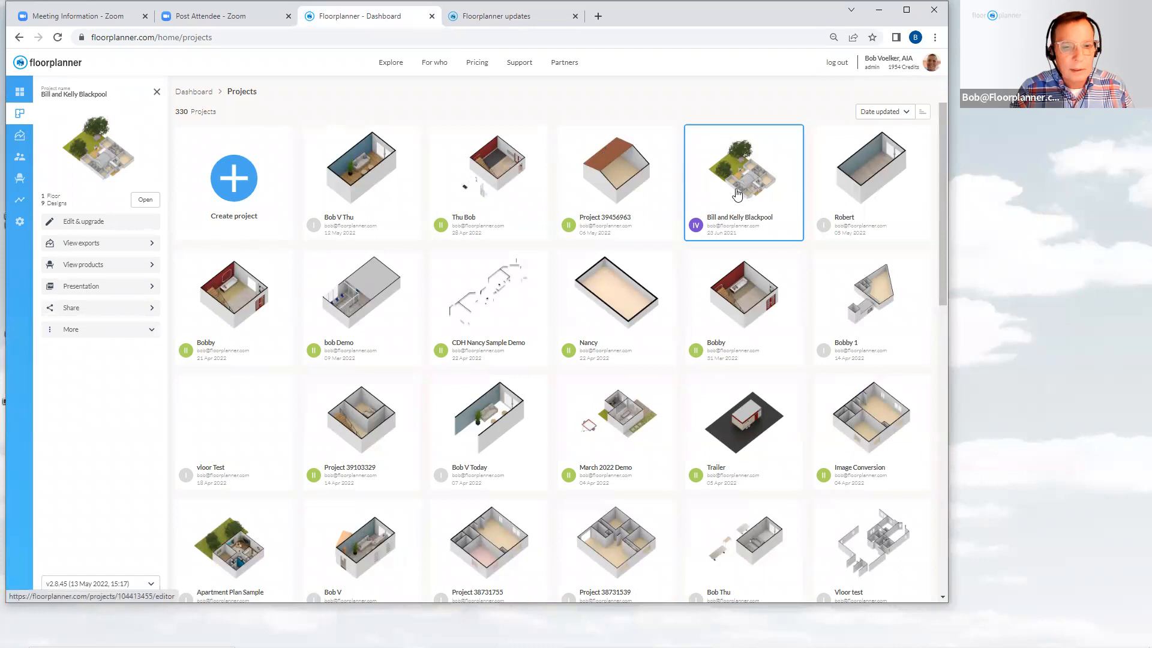
{"action": "double_click", "coordinate": [742, 168]}
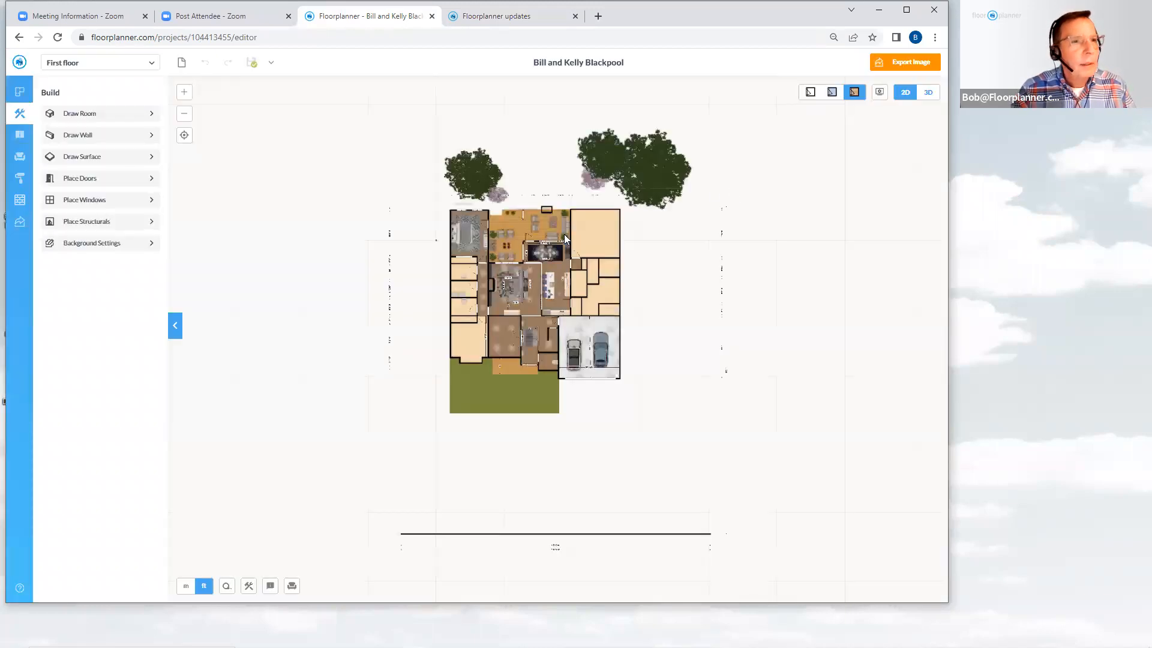
{"action": "mouse_move", "coordinate": [549, 224]}
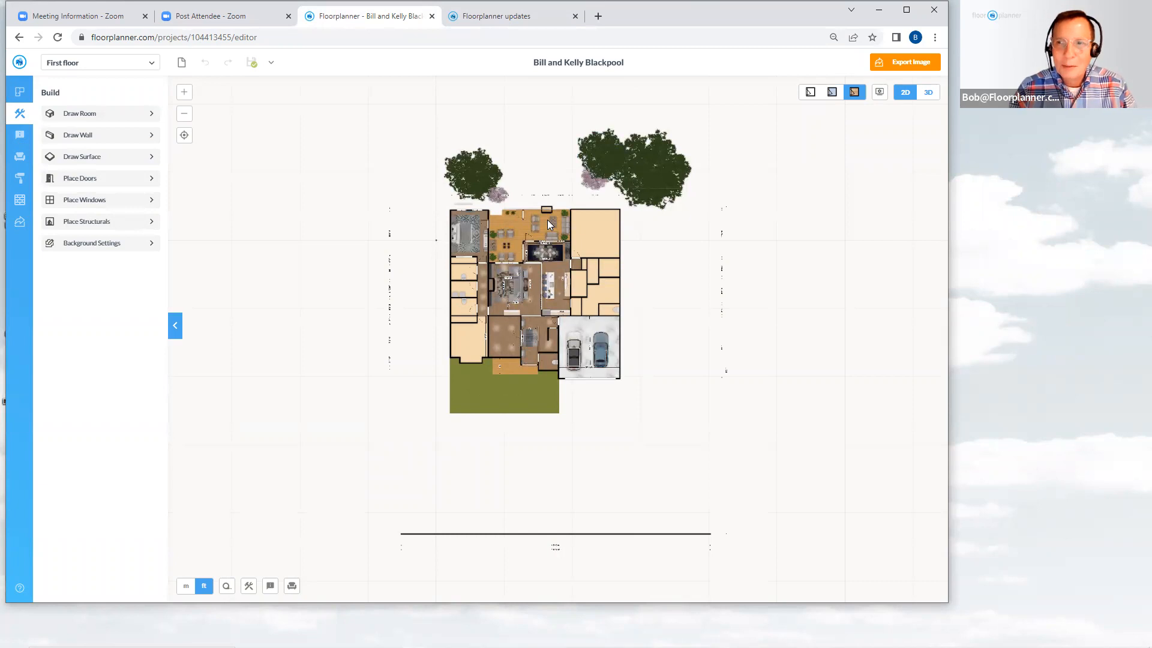
{"action": "mouse_move", "coordinate": [533, 204]}
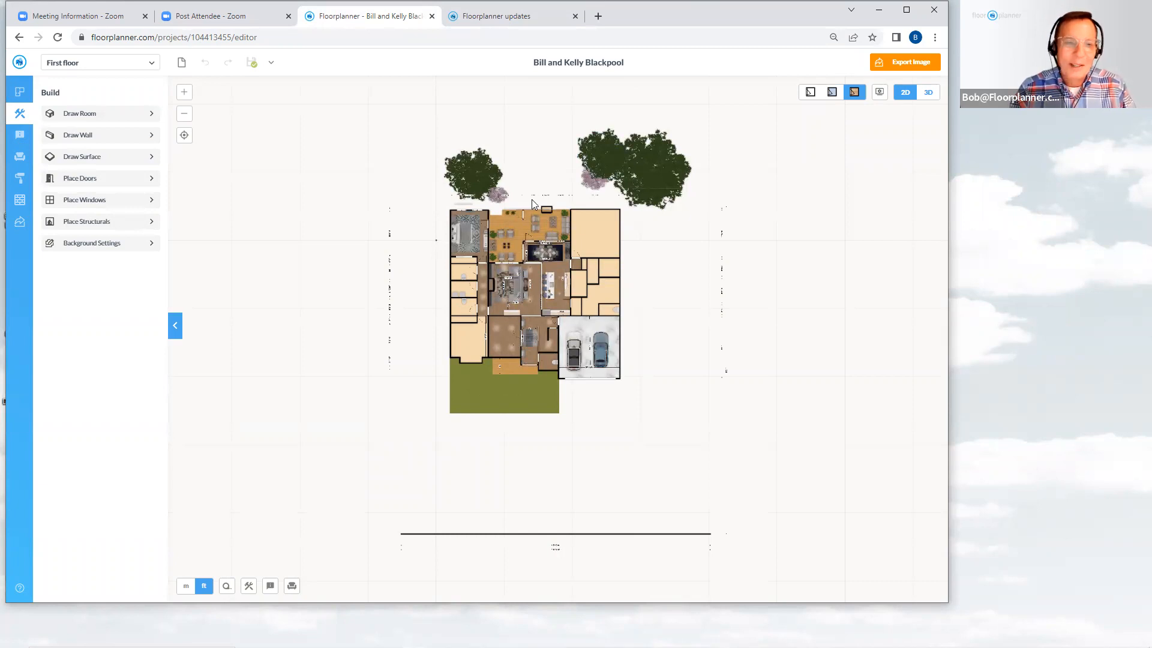
{"action": "mouse_move", "coordinate": [79, 167]}
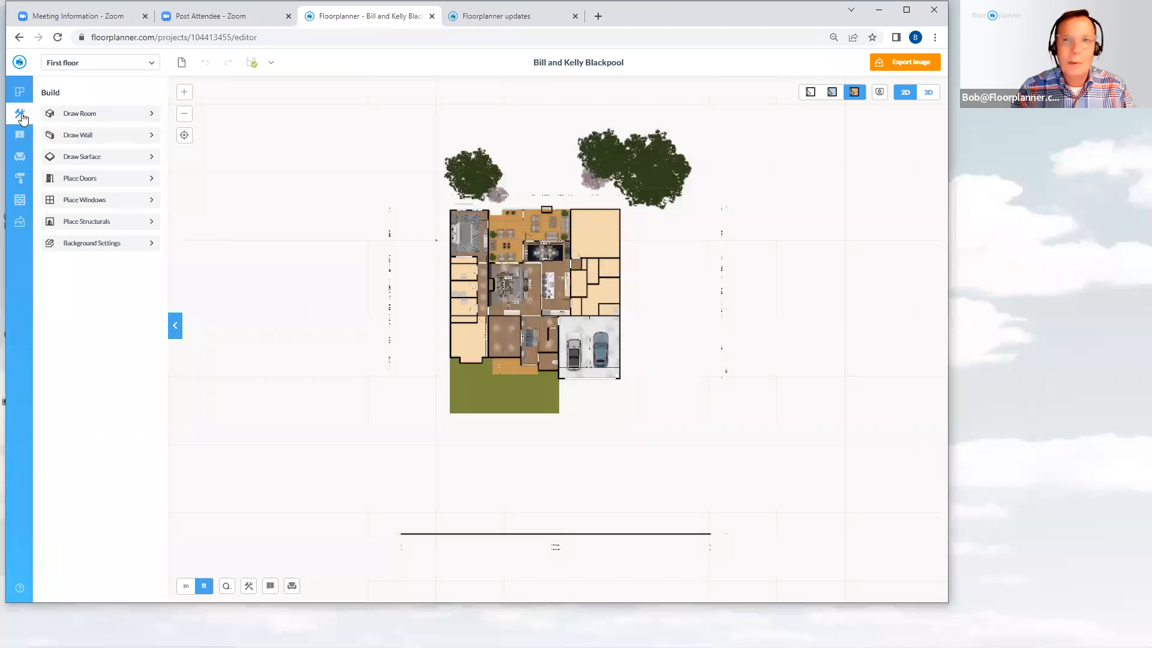
{"action": "mouse_move", "coordinate": [20, 114]}
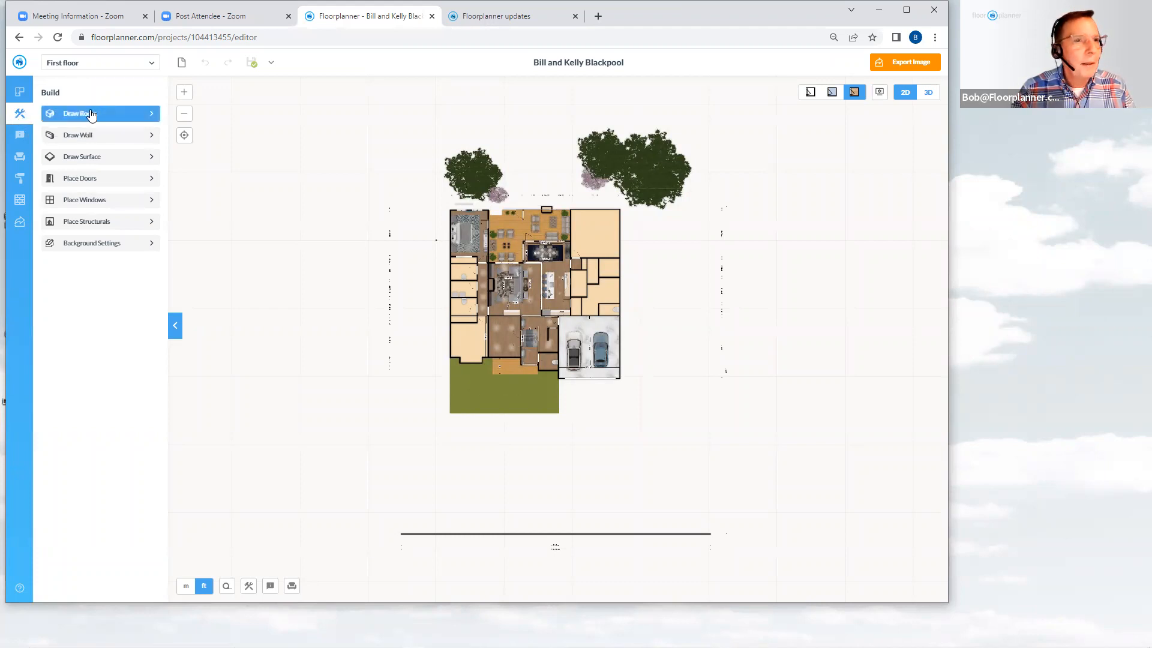
{"action": "mouse_move", "coordinate": [19, 156]}
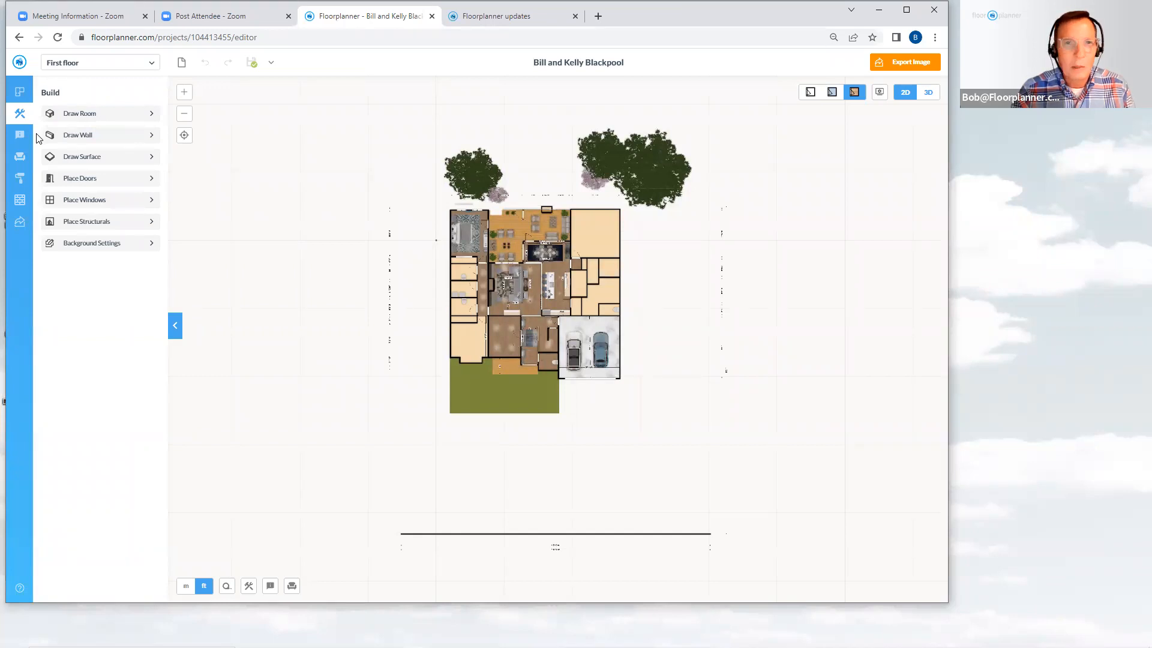
{"action": "left_click", "coordinate": [78, 134]}
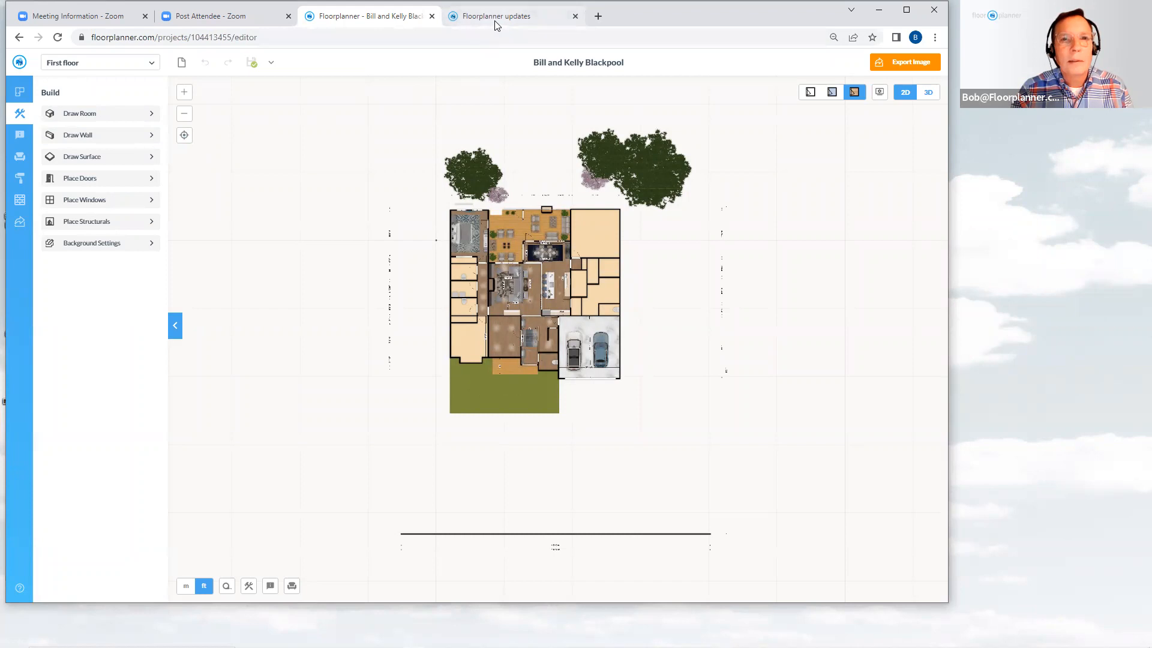
Switch to the Floorplanner updates page at the April 30 Floorscanner entry
{"action": "left_click", "coordinate": [499, 16]}
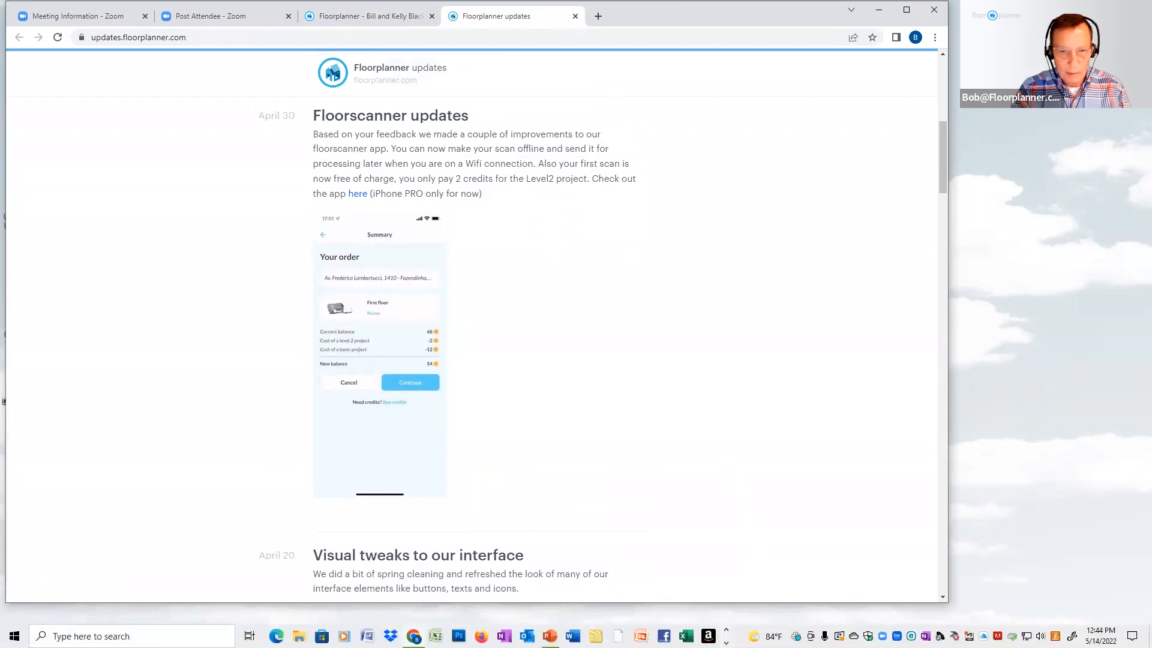
{"action": "mouse_move", "coordinate": [549, 636]}
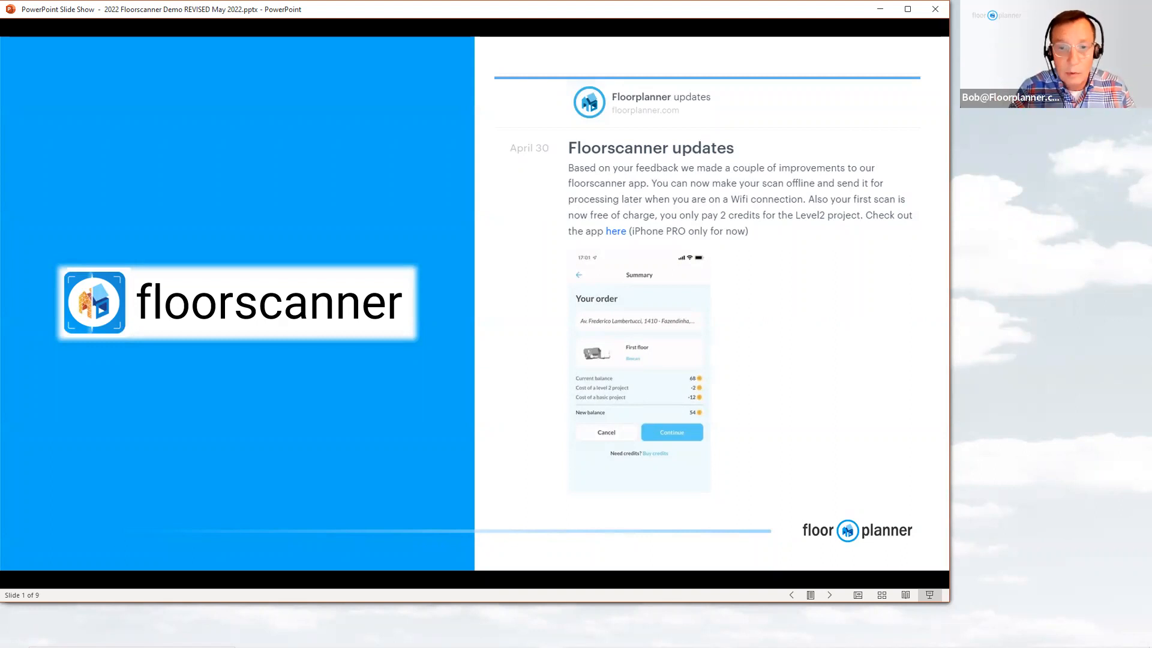
{"action": "mouse_move", "coordinate": [763, 306]}
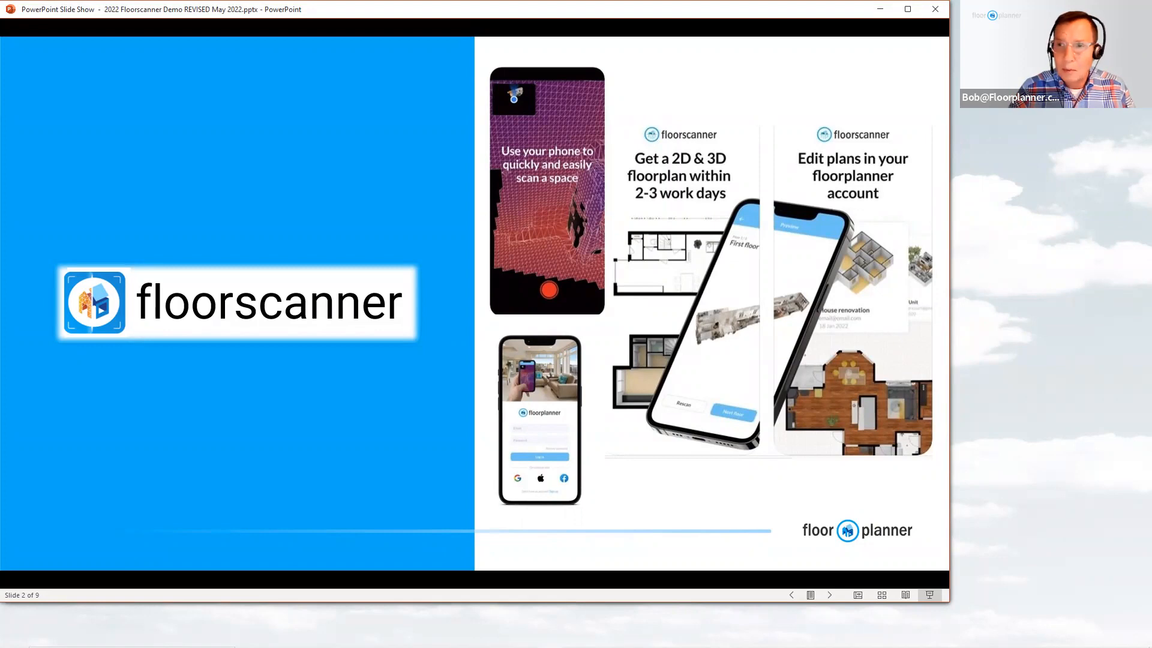
{"action": "mouse_move", "coordinate": [636, 297]}
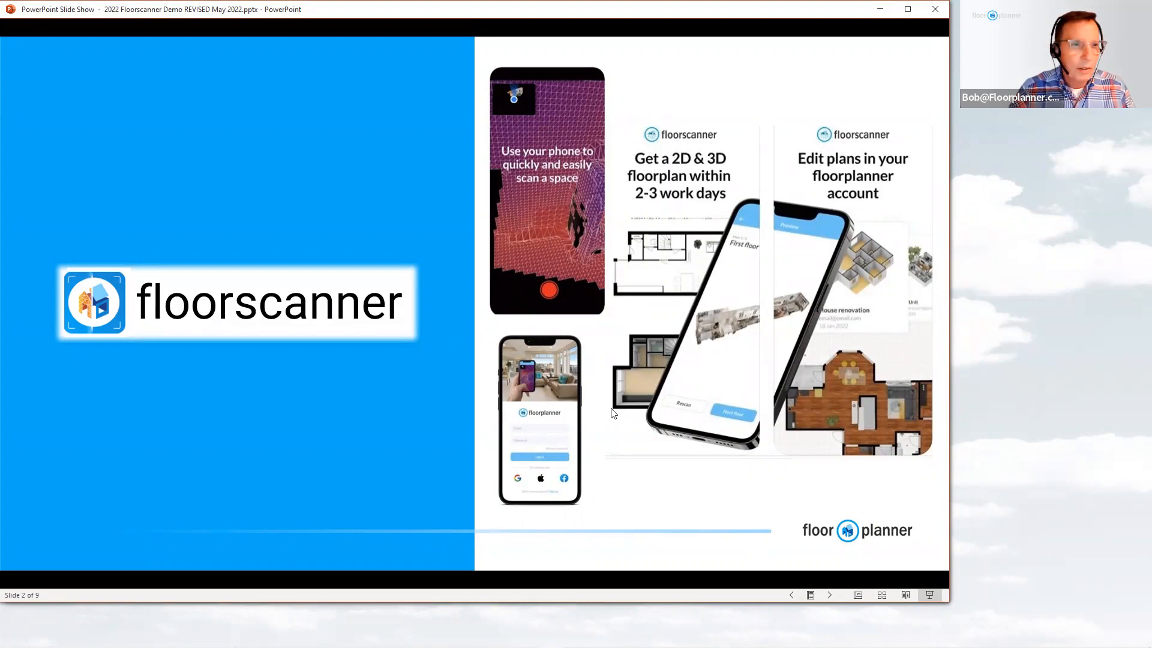
{"action": "mouse_move", "coordinate": [112, 296]}
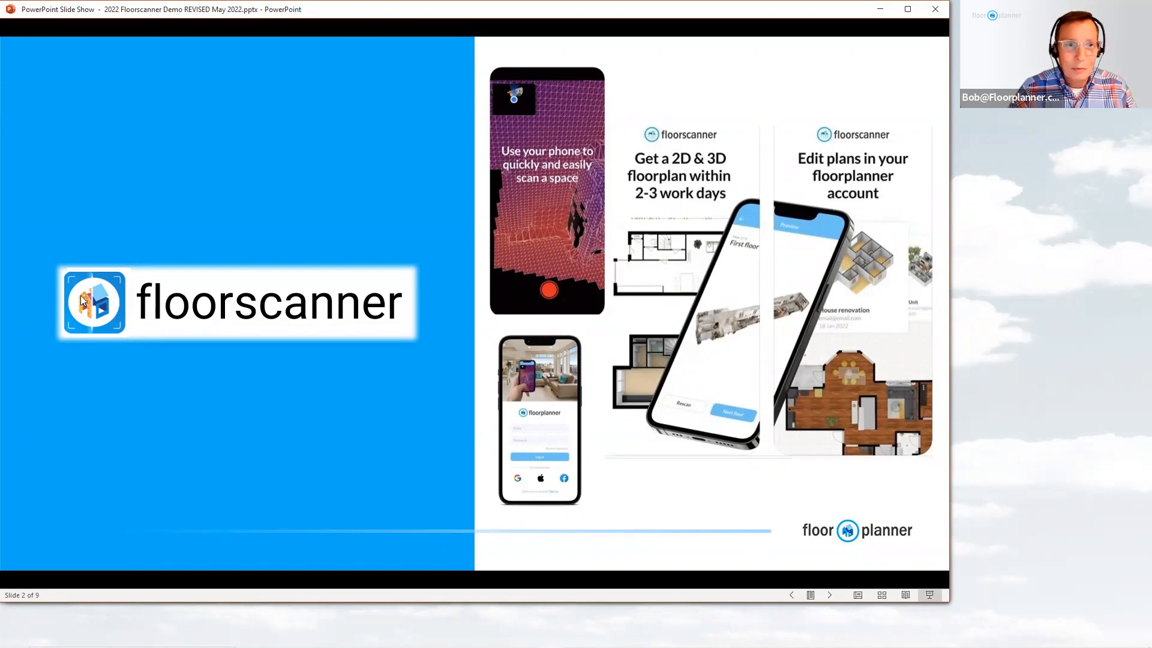
{"action": "mouse_move", "coordinate": [631, 500]}
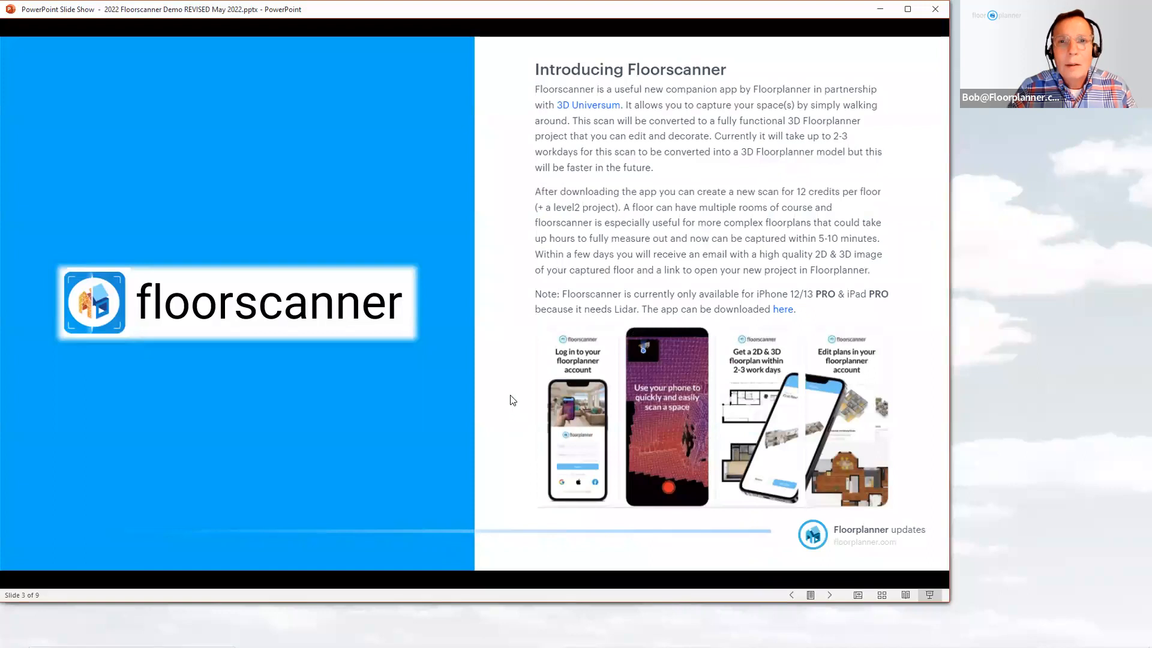
{"action": "mouse_move", "coordinate": [609, 369]}
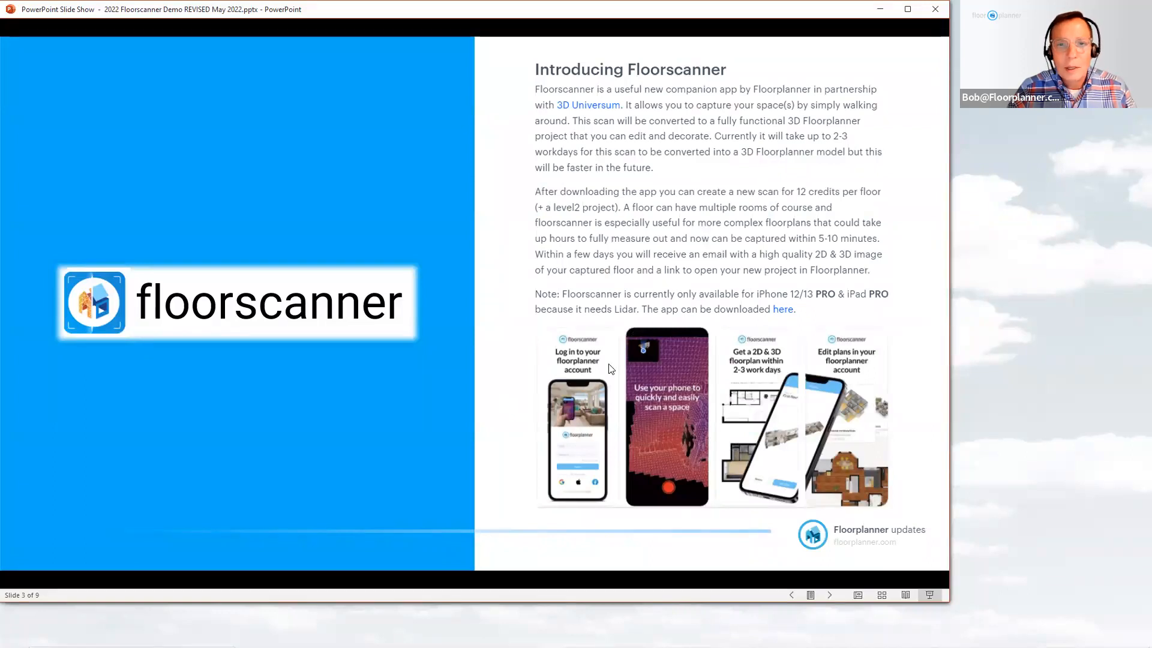
{"action": "mouse_move", "coordinate": [691, 307]}
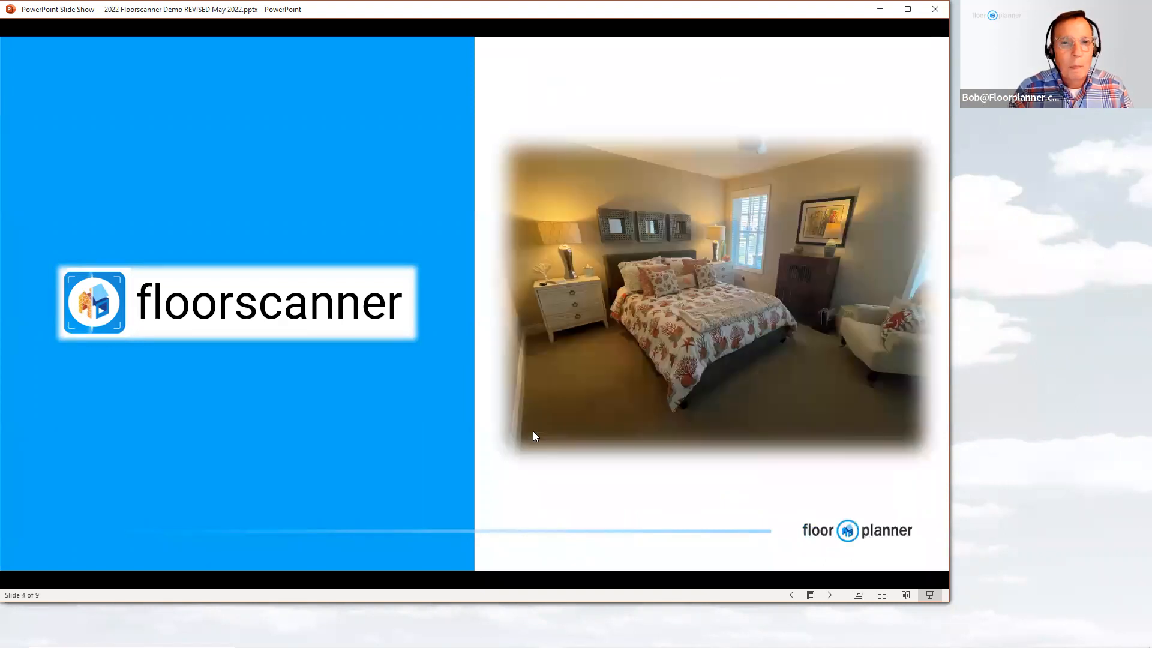
{"action": "mouse_move", "coordinate": [580, 447]}
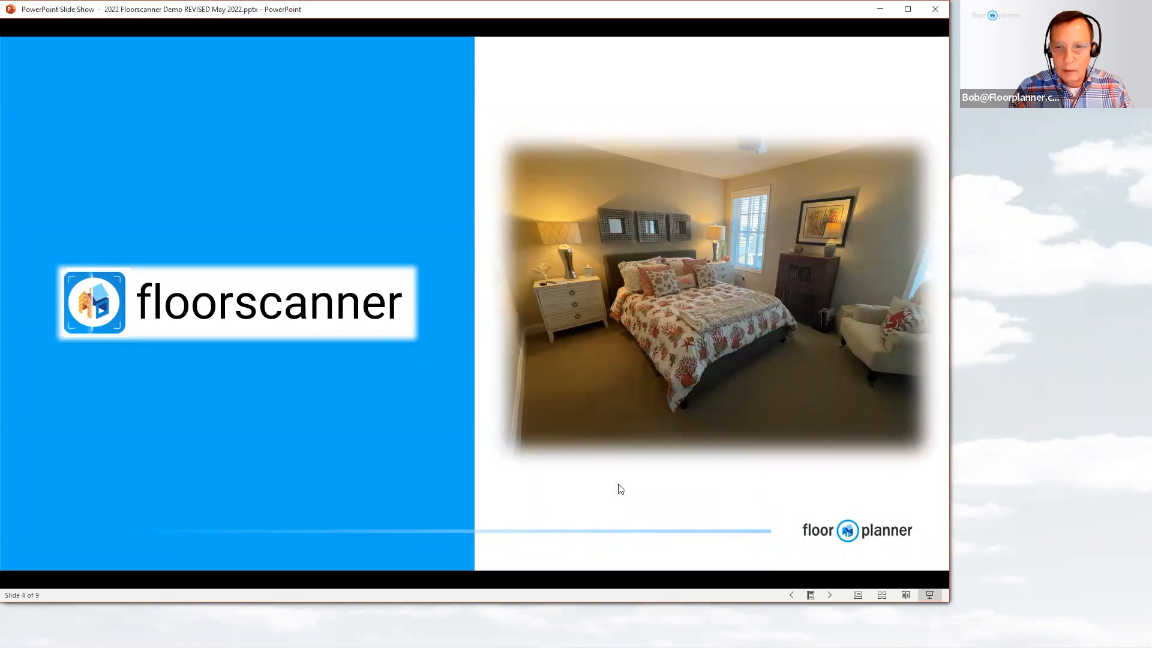
Advance to slide 5 and start the embedded Floorscanner app walkthrough video
{"action": "key", "text": "right"}
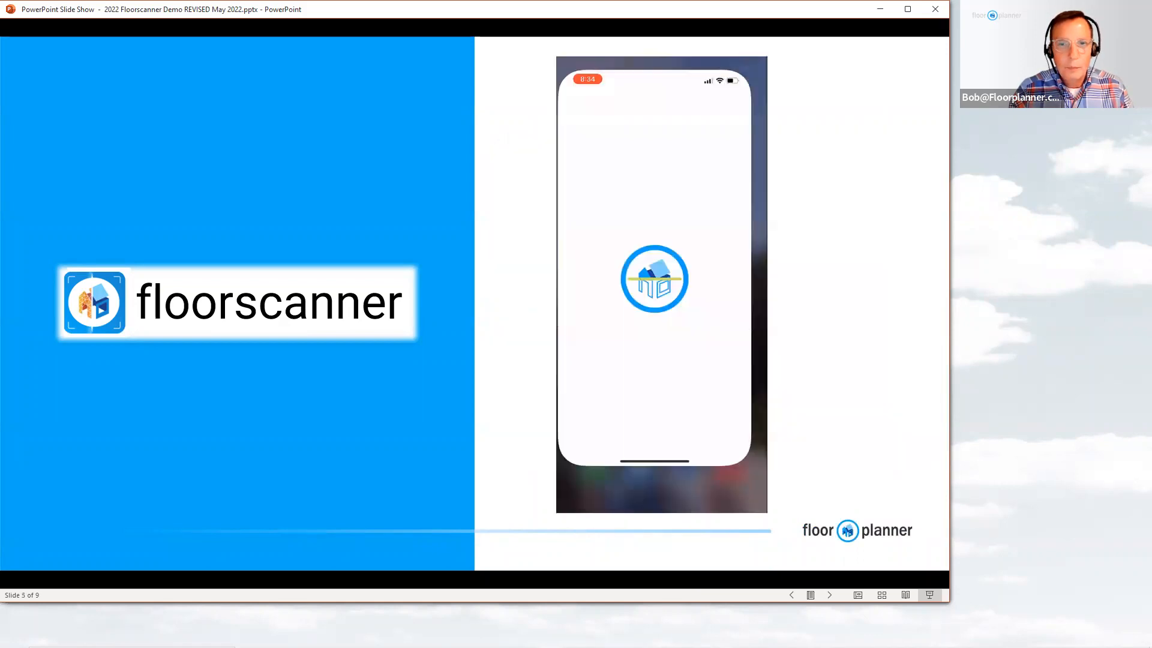
{"action": "mouse_move", "coordinate": [661, 416]}
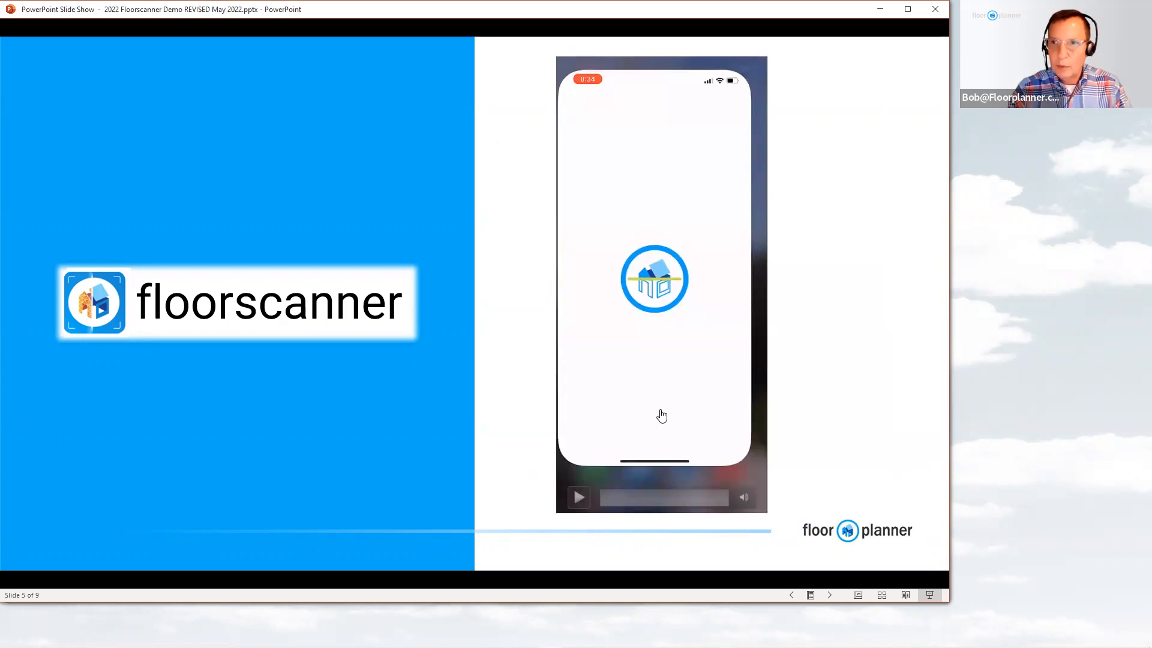
{"action": "mouse_move", "coordinate": [637, 443]}
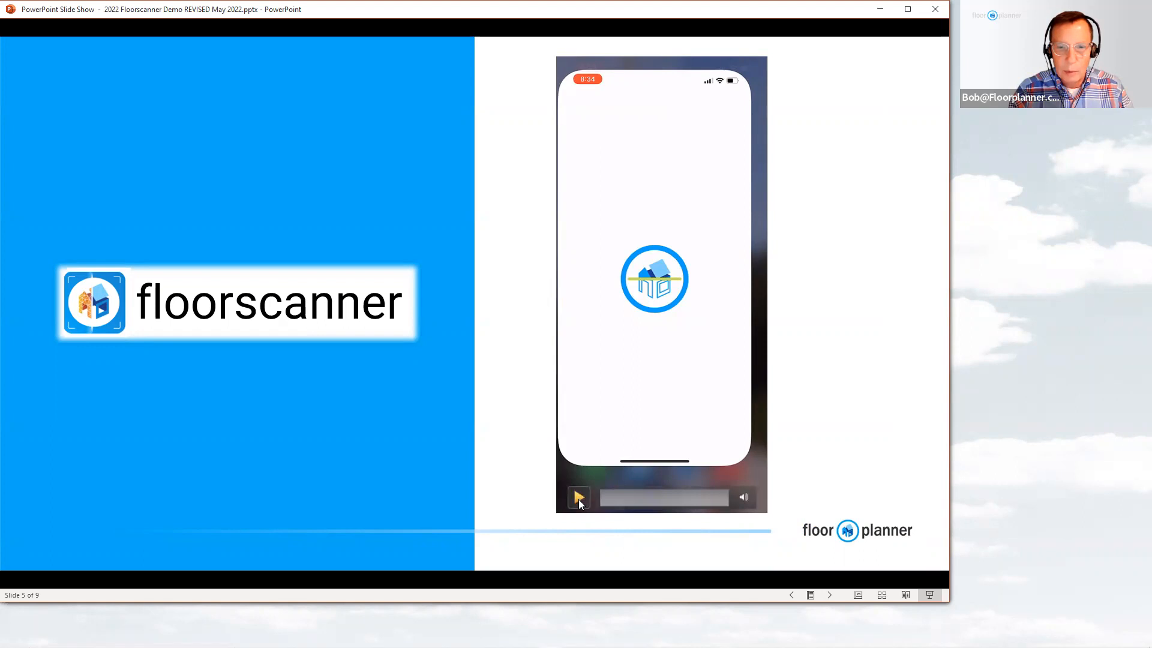
{"action": "left_click", "coordinate": [579, 496]}
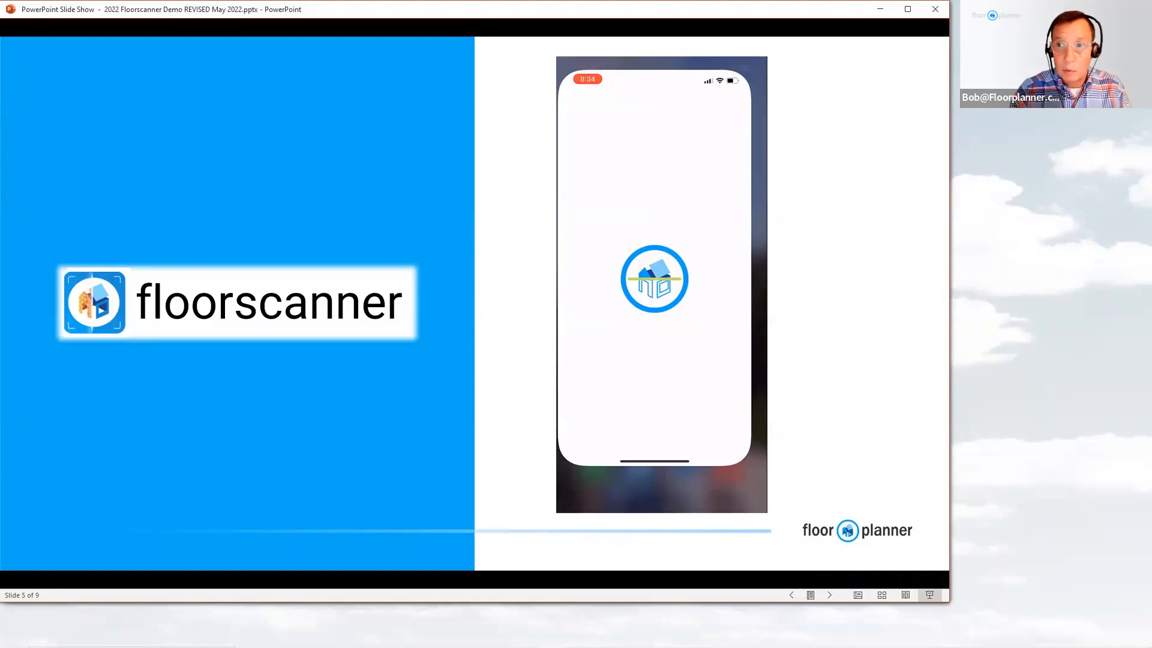
{"action": "mouse_move", "coordinate": [581, 497]}
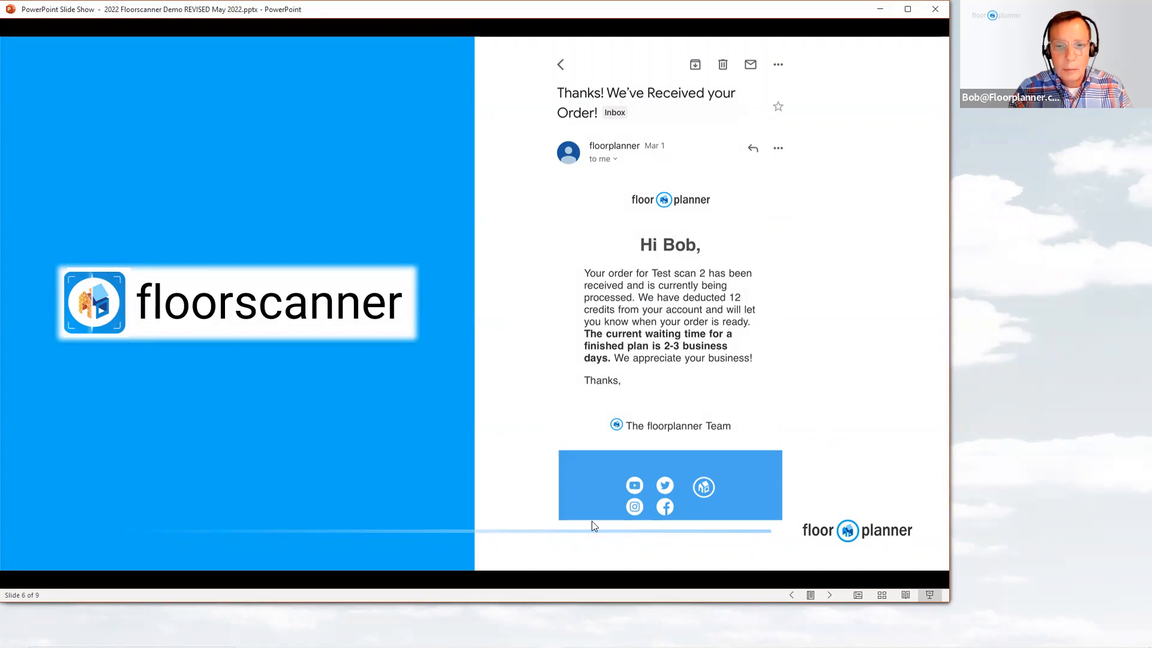
Return to slide 5 and step the app video through the project-creation screens
{"action": "left_click", "coordinate": [829, 595]}
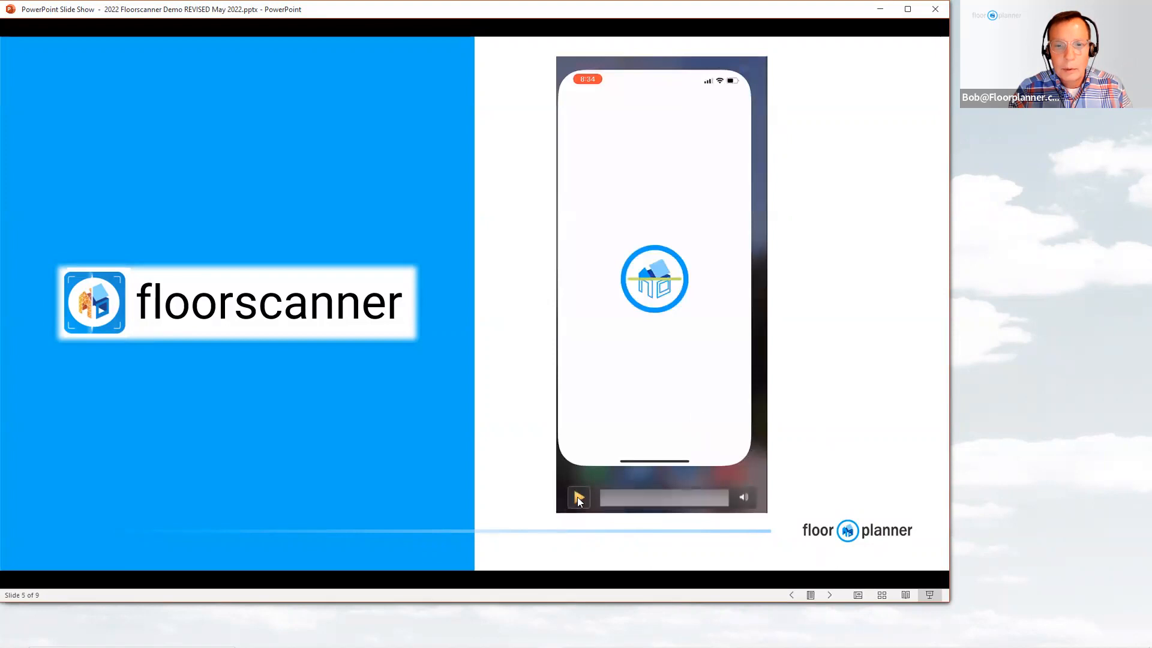
{"action": "left_click", "coordinate": [579, 497]}
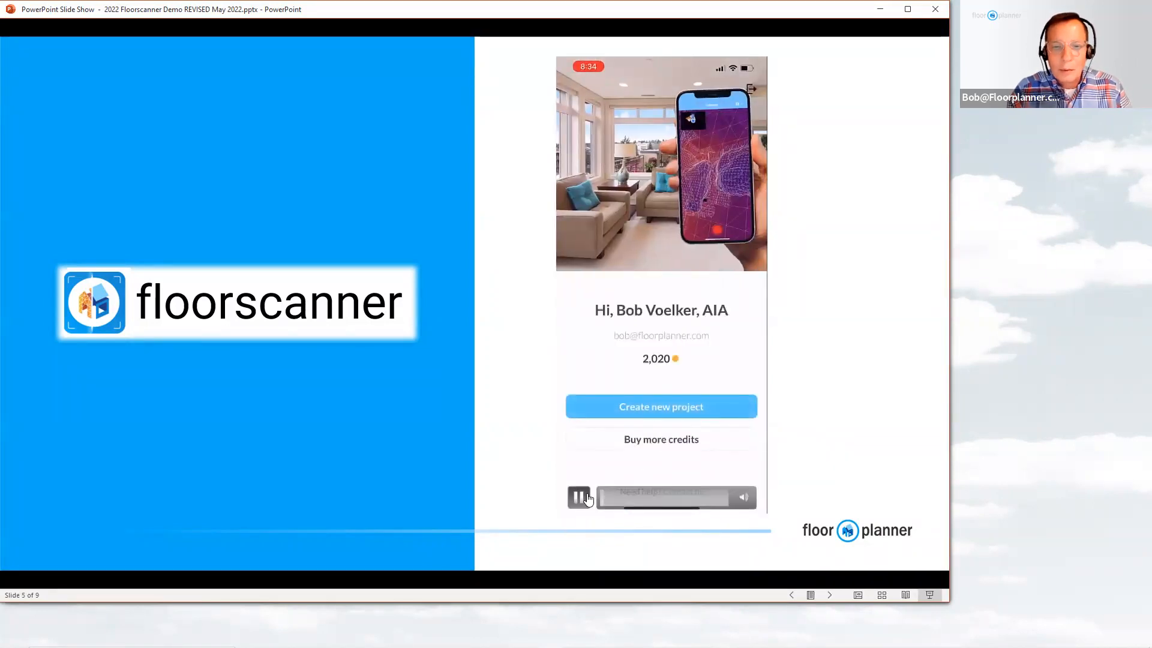
{"action": "left_click", "coordinate": [579, 496]}
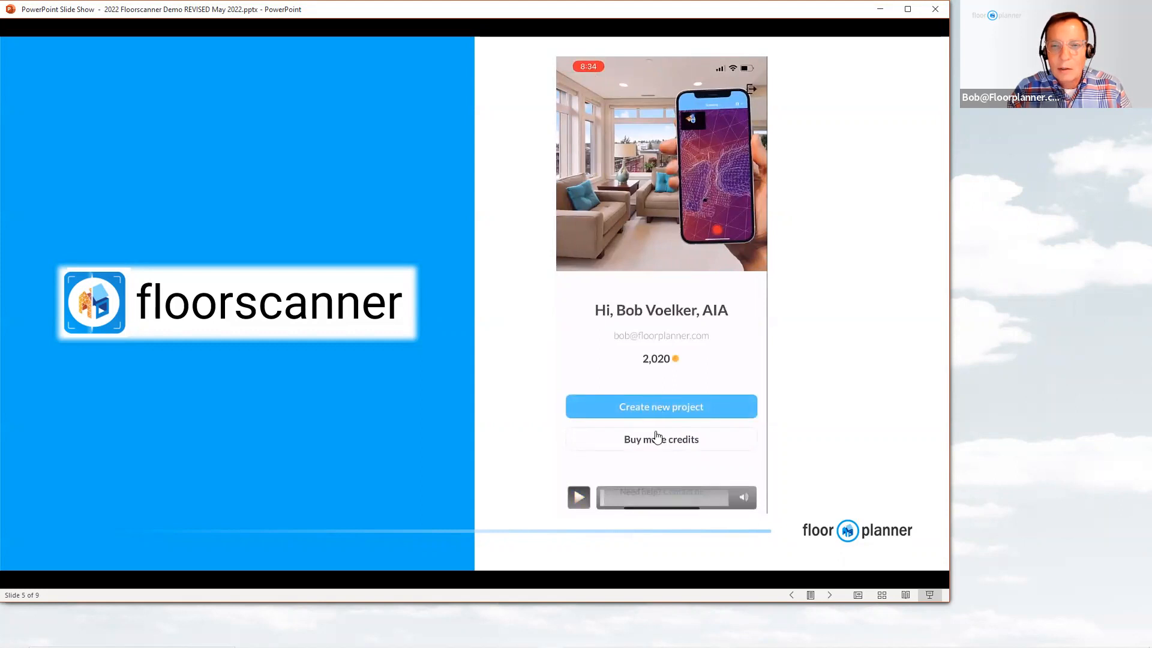
{"action": "mouse_move", "coordinate": [689, 454]}
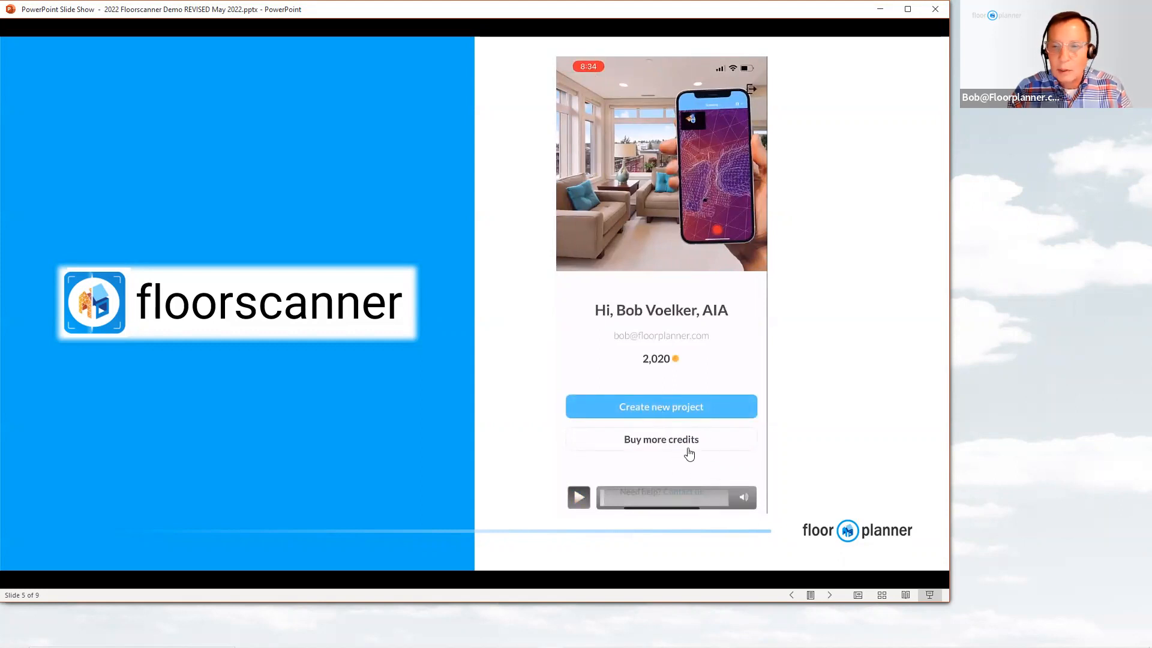
{"action": "left_click", "coordinate": [578, 496]}
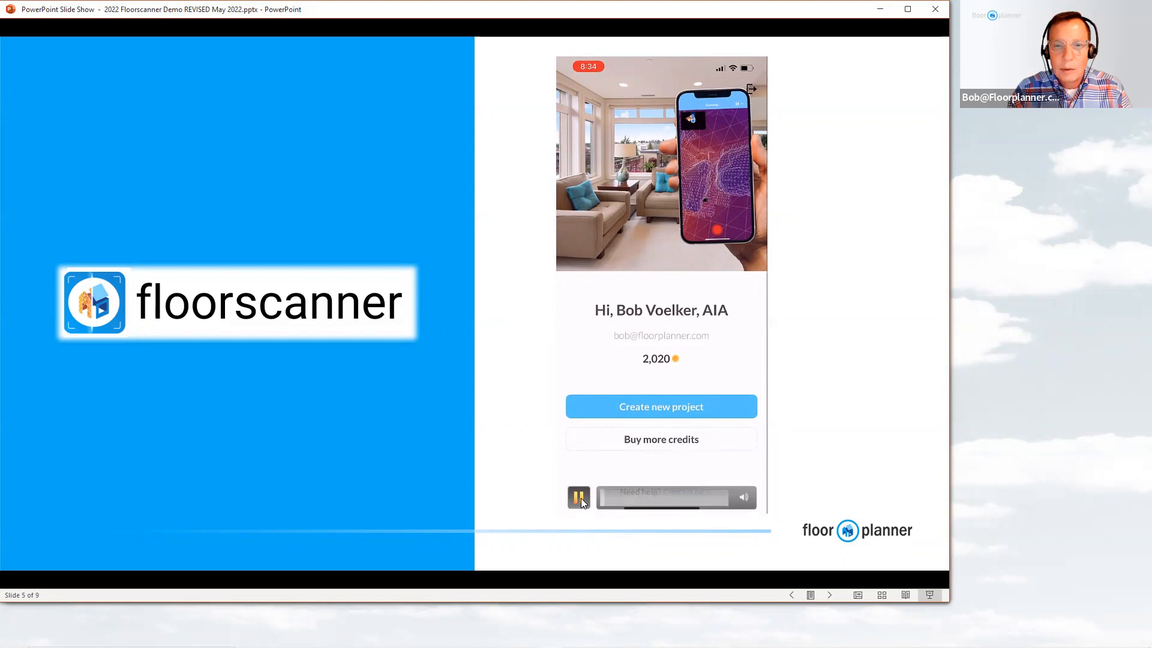
{"action": "mouse_move", "coordinate": [581, 509]}
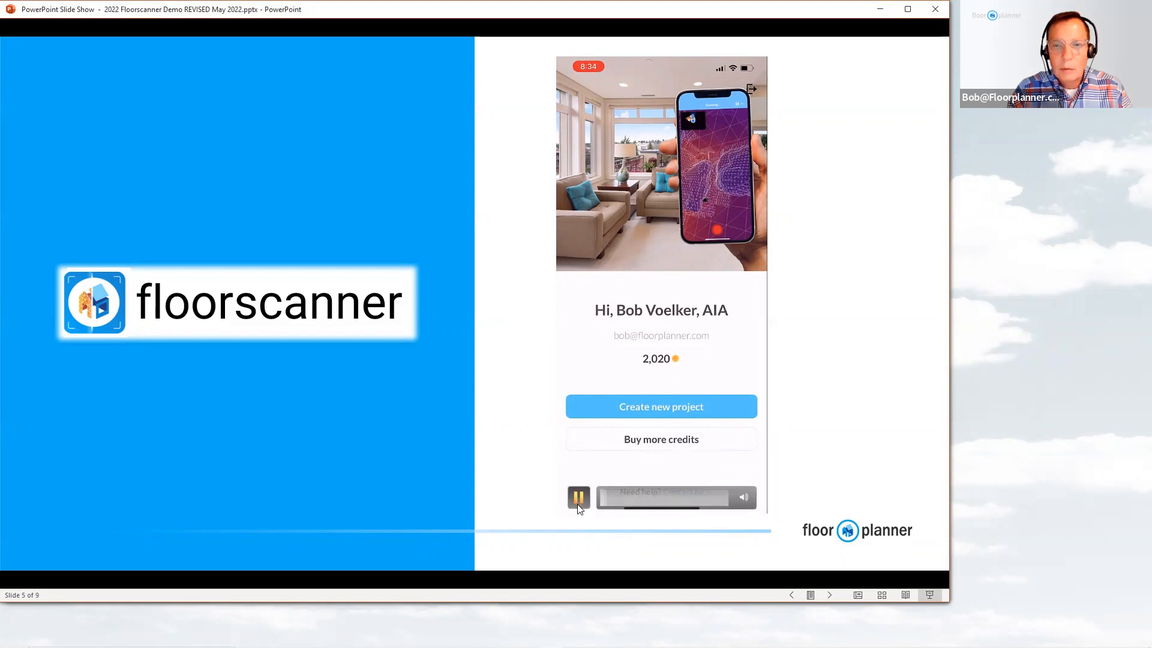
{"action": "left_click", "coordinate": [579, 497]}
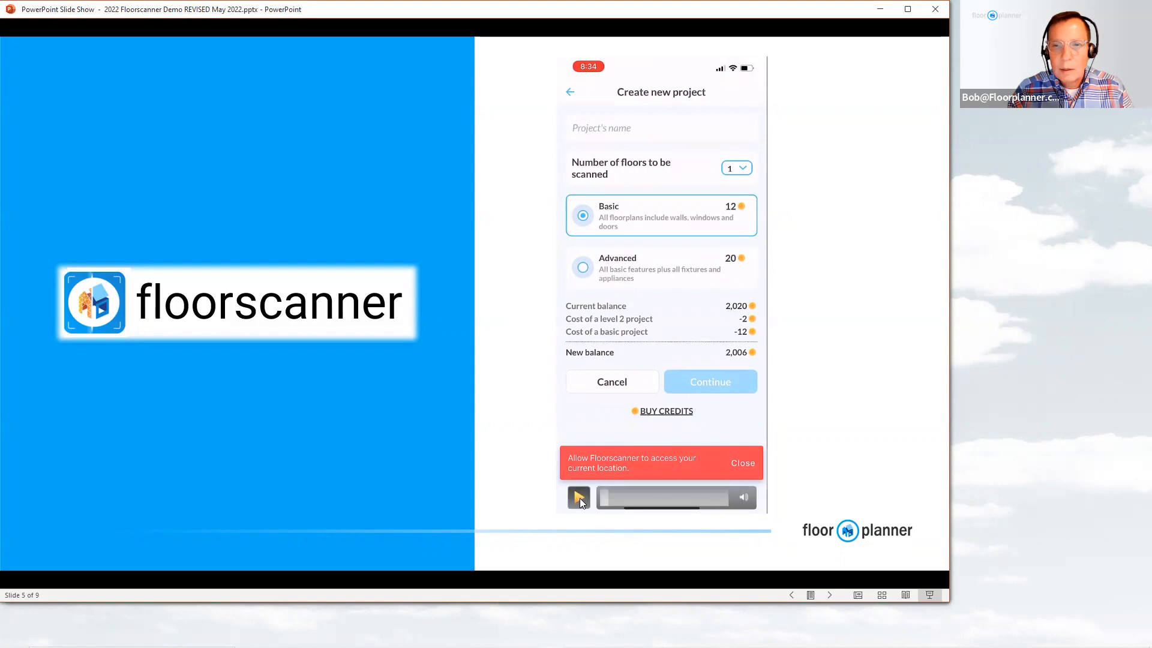
{"action": "left_click", "coordinate": [579, 497]}
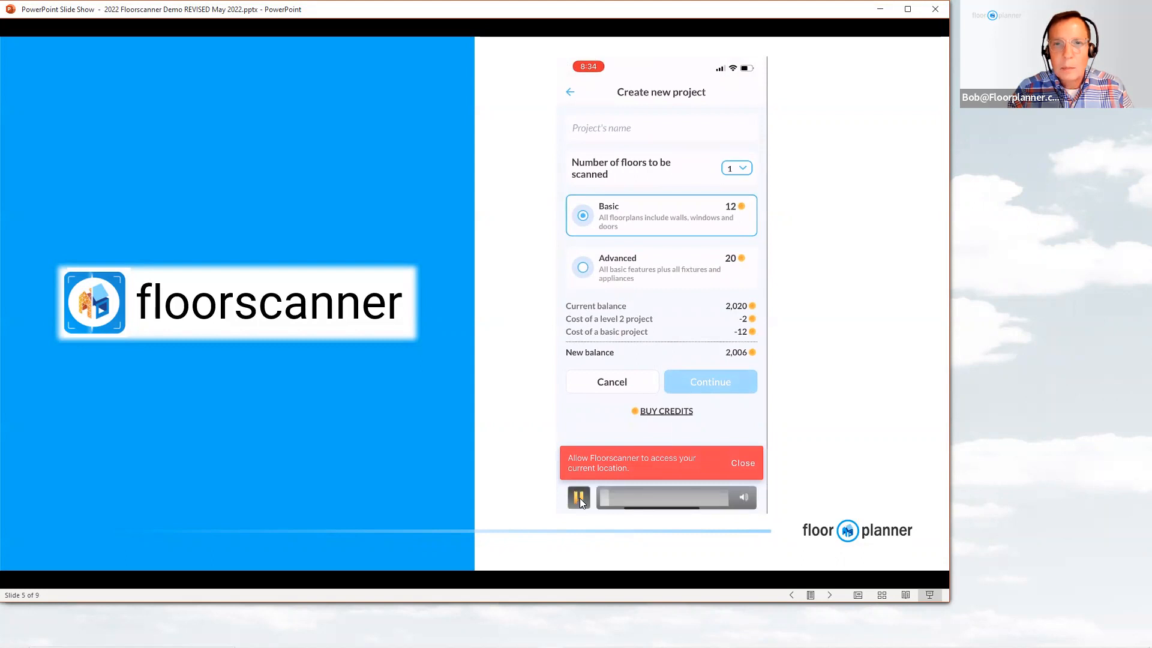
Continue the video through naming the project 'Test scan 2' to the Start scanning screen
{"action": "left_click", "coordinate": [742, 463]}
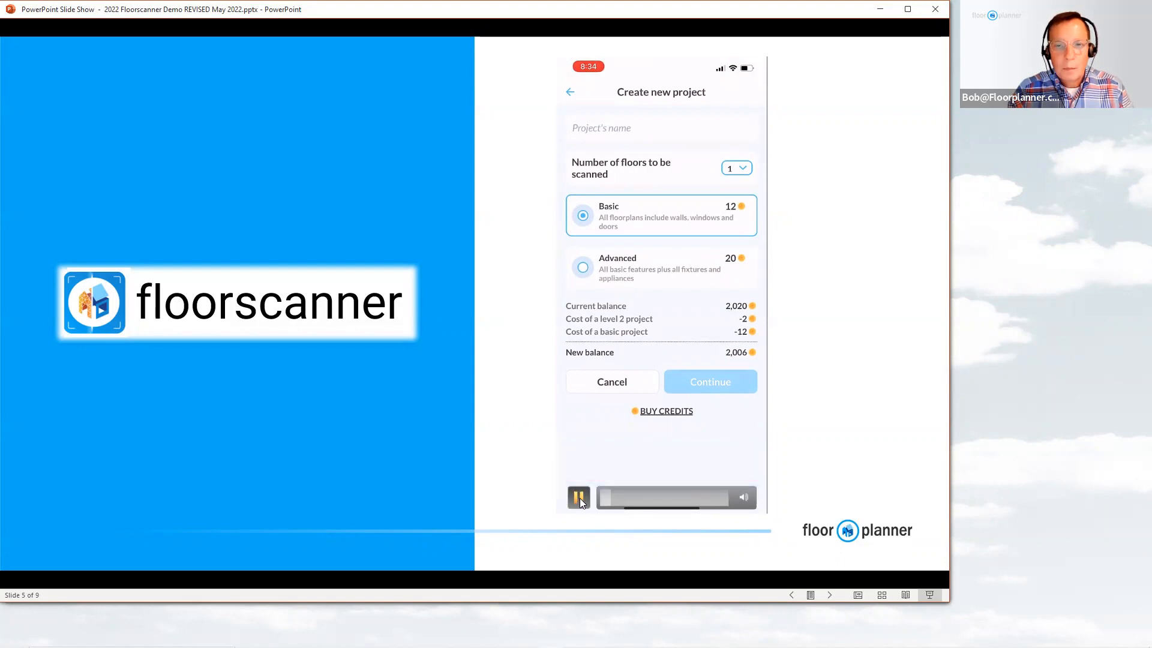
{"action": "left_click", "coordinate": [660, 127]}
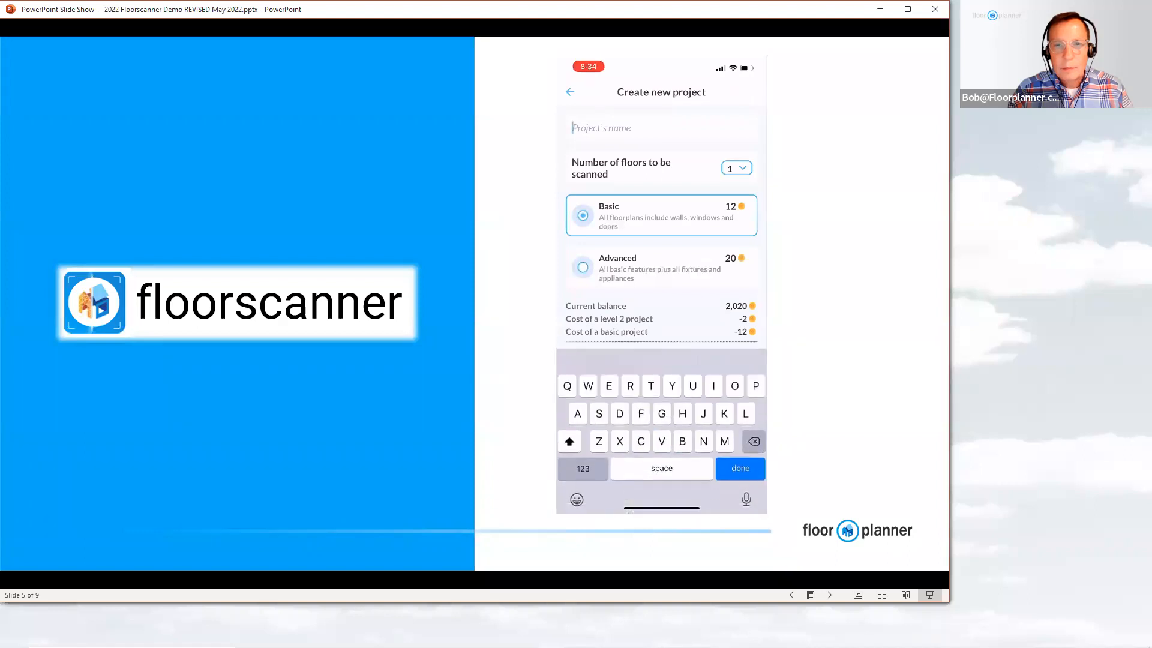
{"action": "type", "text": "Test scan 2"}
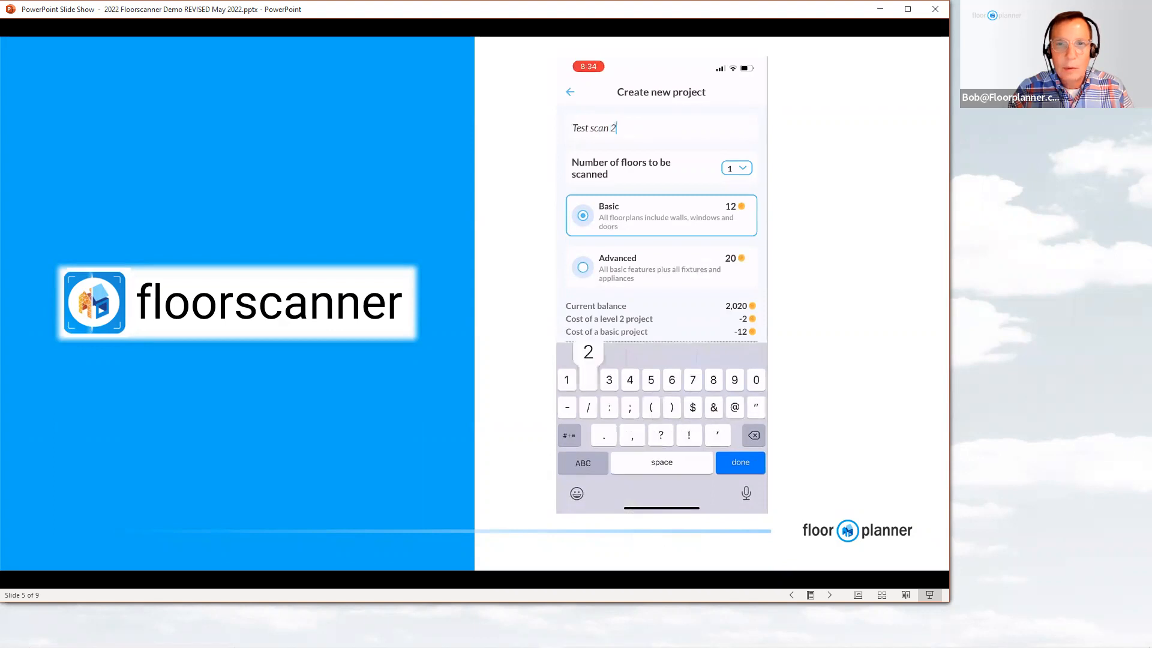
{"action": "left_click", "coordinate": [588, 380]}
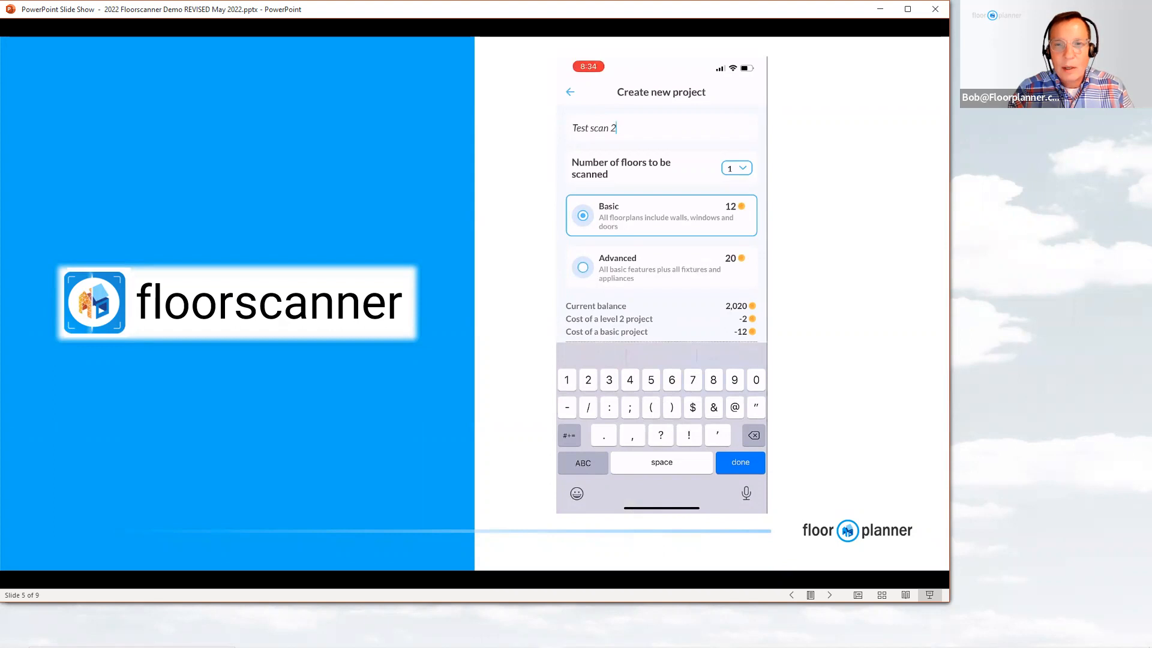
{"action": "left_click", "coordinate": [739, 462]}
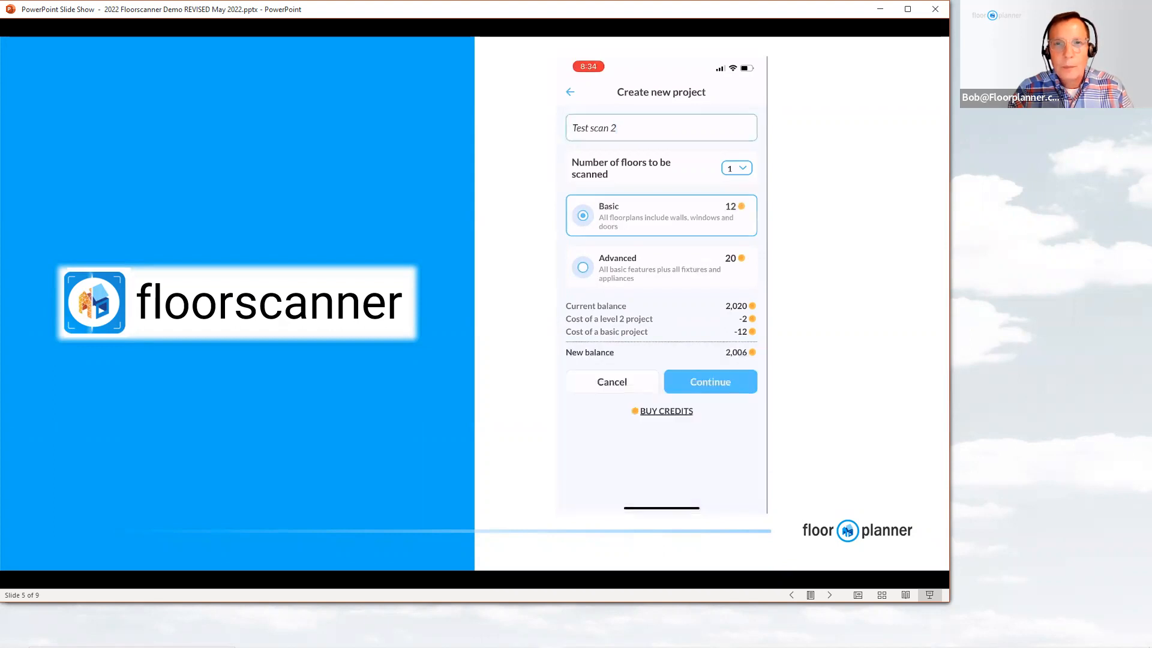
{"action": "left_click", "coordinate": [709, 381]}
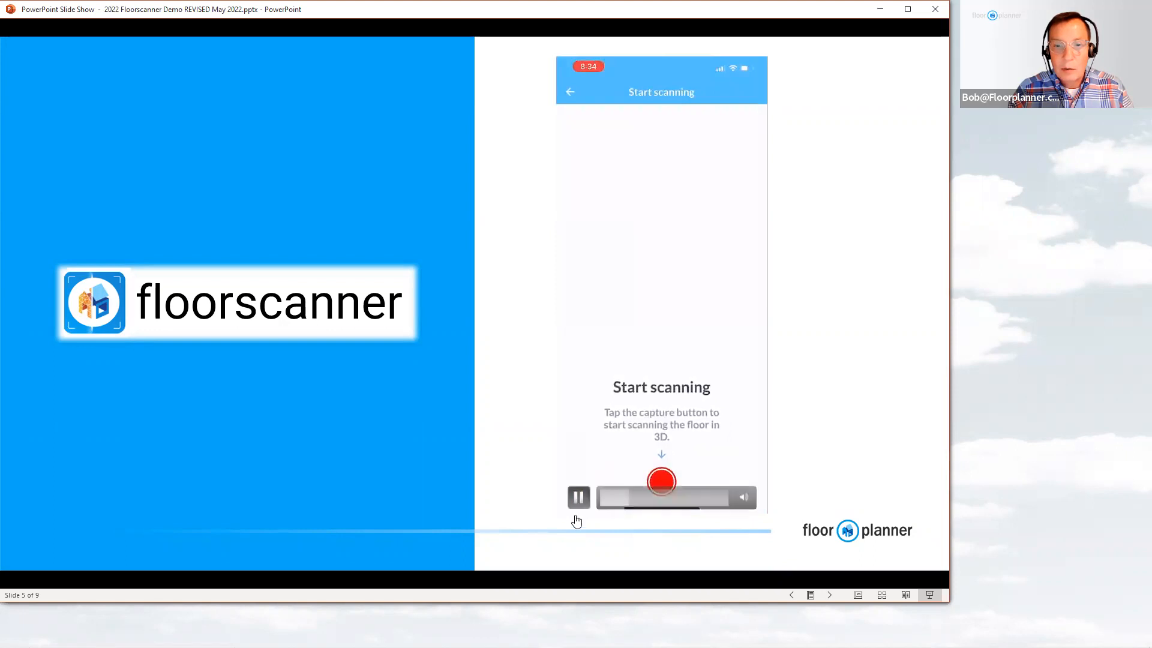
Resume the video from the Start scanning screen into the live room scan
{"action": "left_click", "coordinate": [578, 497]}
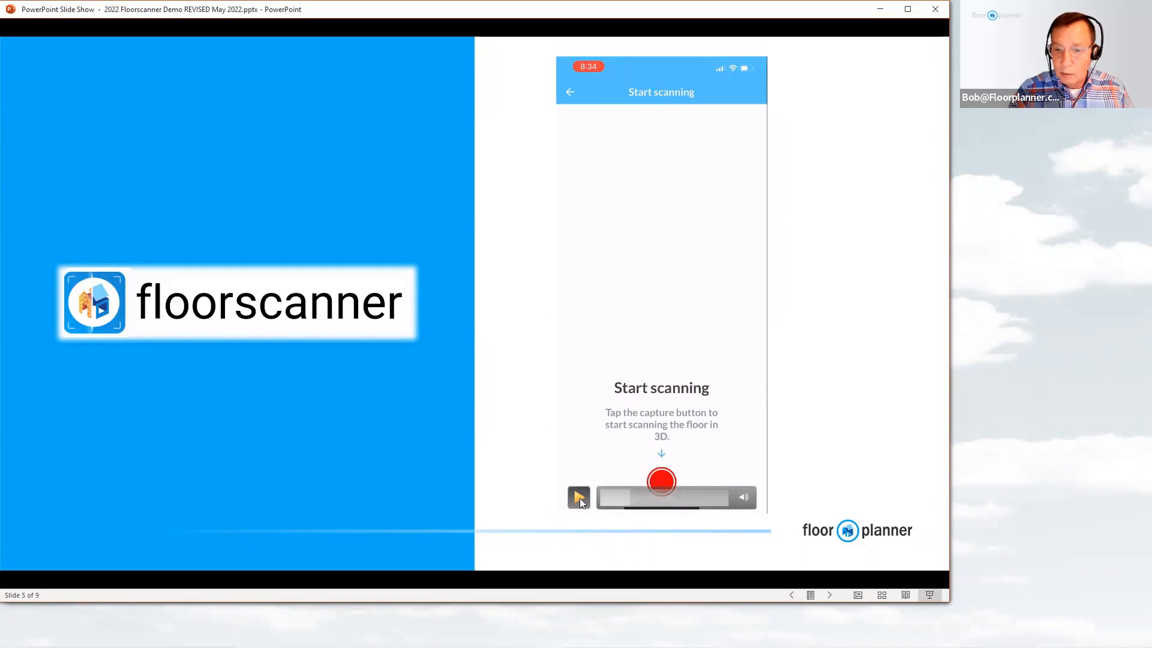
{"action": "left_click", "coordinate": [578, 496]}
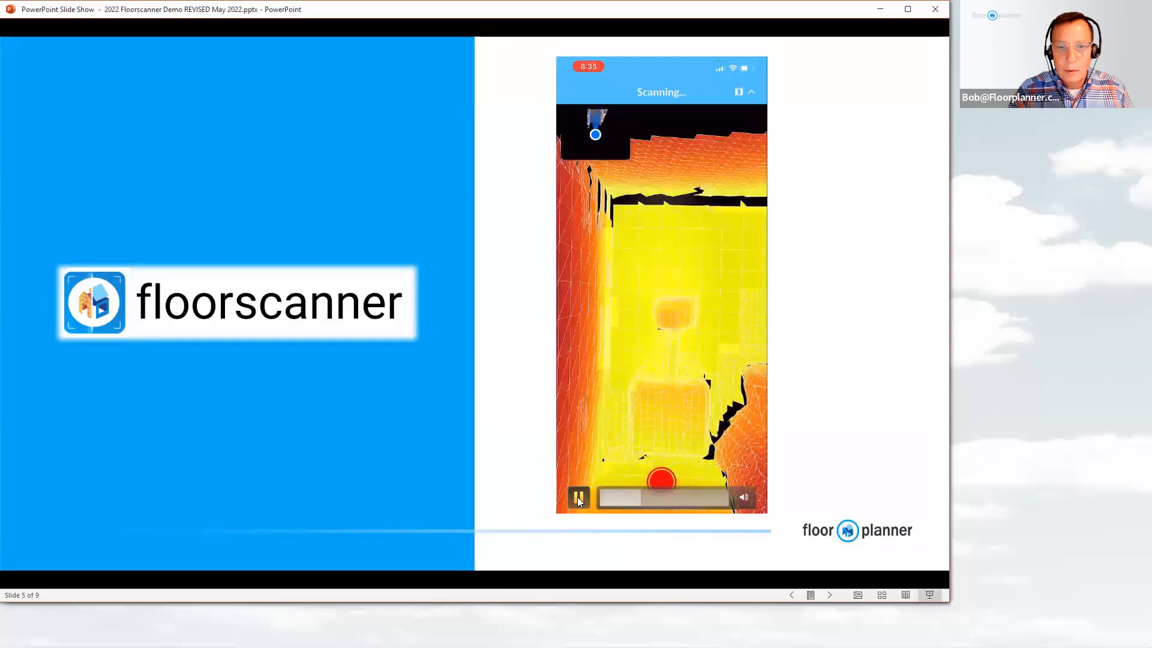
Play the video on to the Preview screen with the scanned floor's 3D model
{"action": "left_click", "coordinate": [577, 497]}
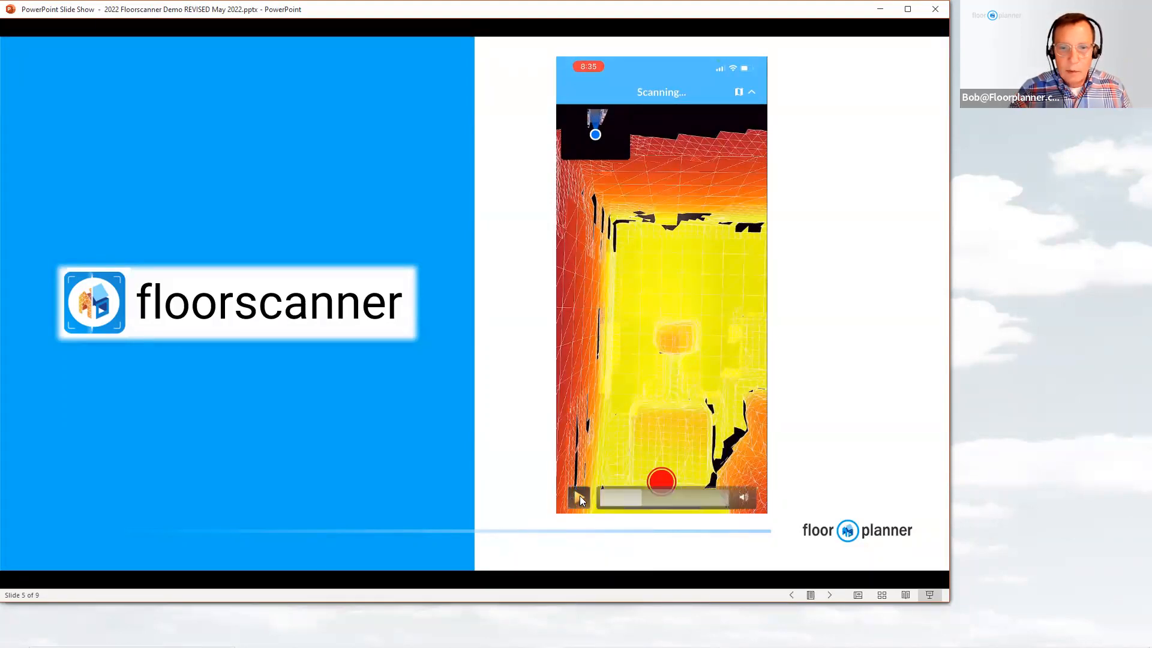
{"action": "left_click", "coordinate": [578, 496]}
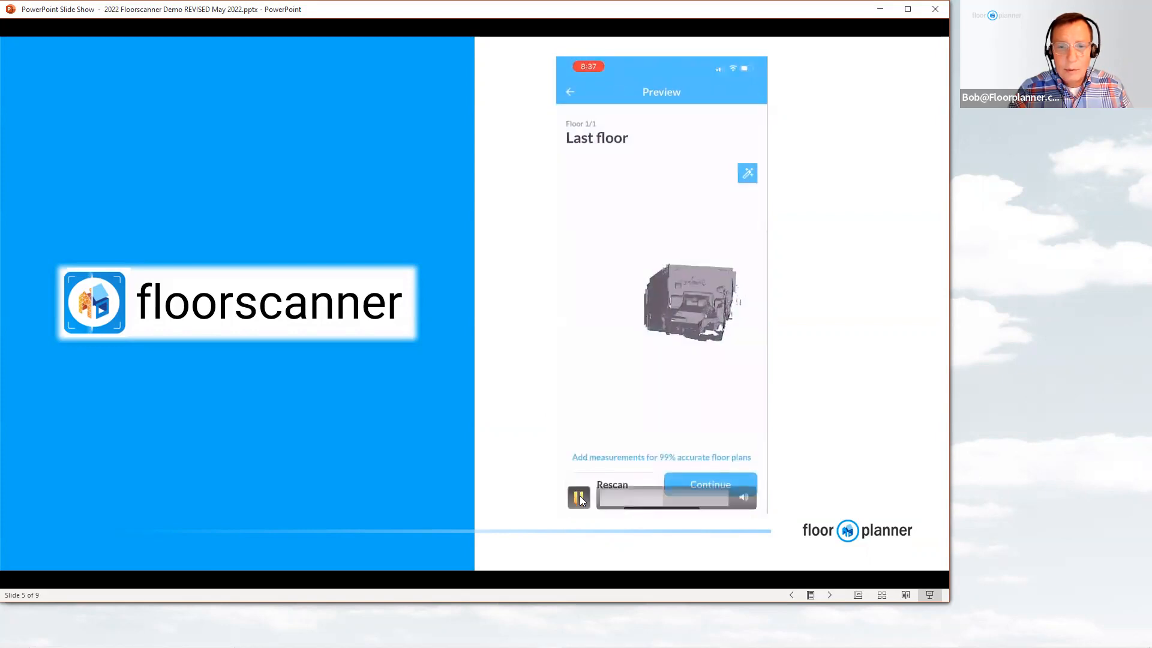
Advance to slide 6 with the Test scan 2 order confirmation email
{"action": "left_click", "coordinate": [579, 497]}
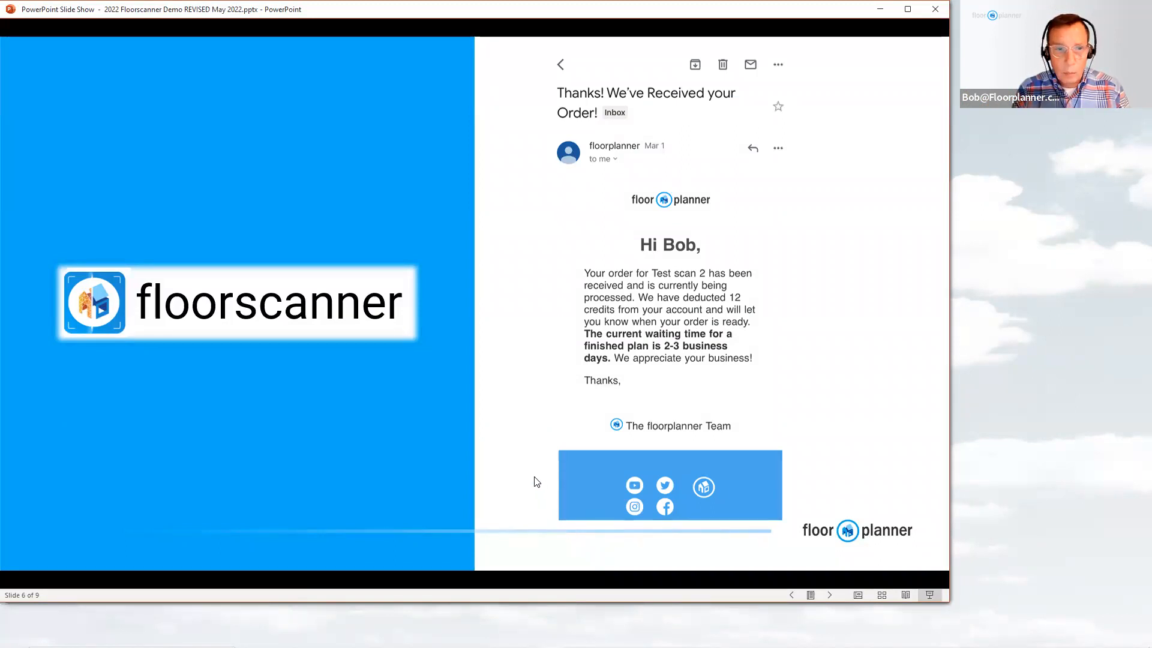
{"action": "left_click", "coordinate": [829, 595]}
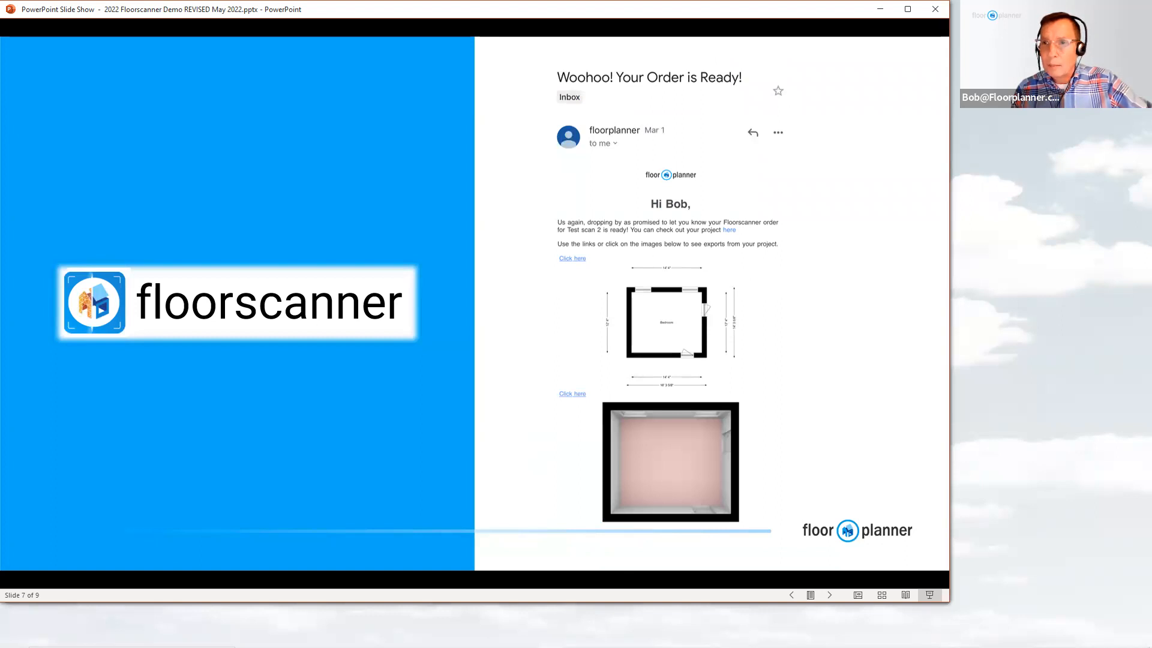
{"action": "mouse_move", "coordinate": [652, 444]}
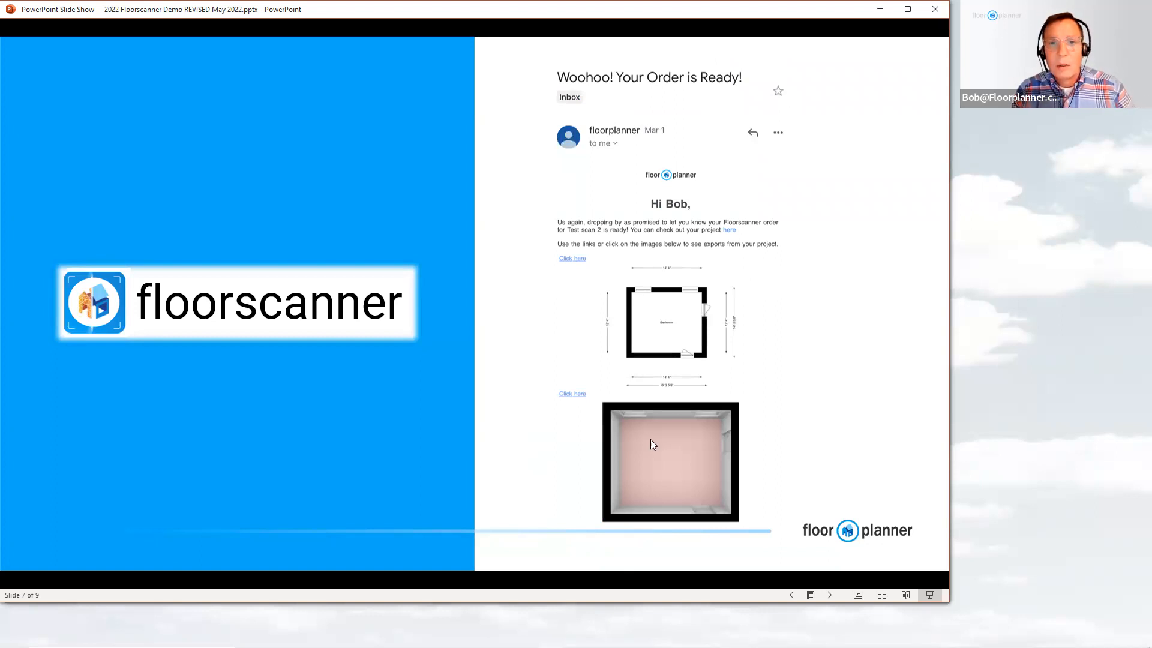
{"action": "mouse_move", "coordinate": [706, 264]}
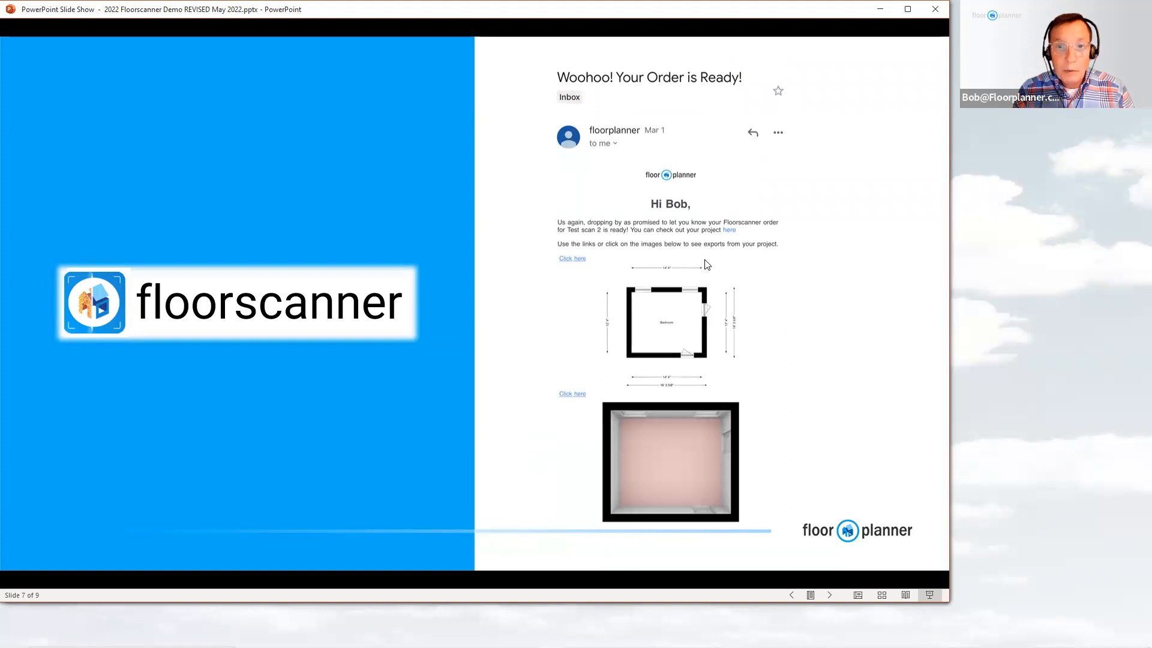
{"action": "mouse_move", "coordinate": [706, 343]}
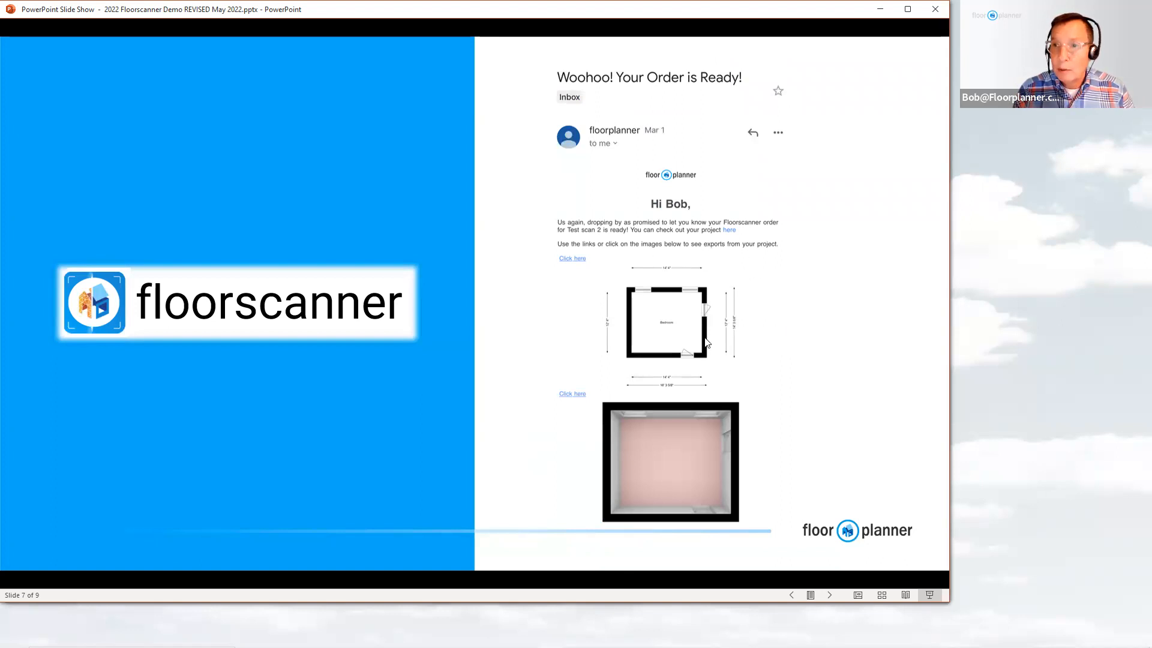
{"action": "mouse_move", "coordinate": [676, 335]}
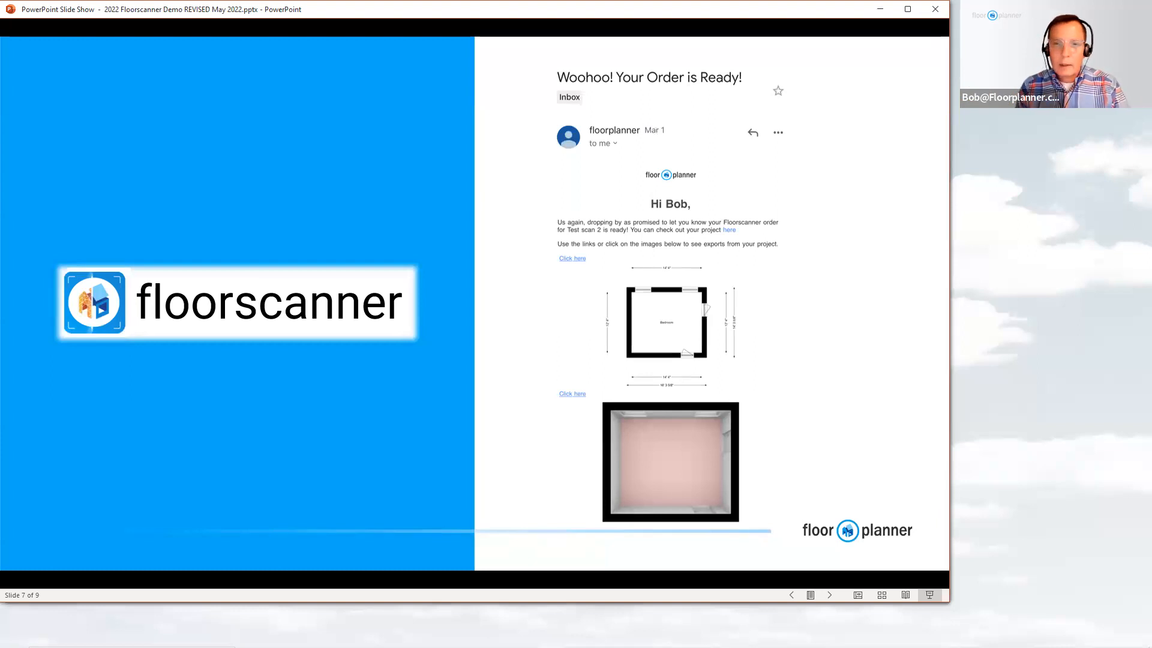
{"action": "mouse_move", "coordinate": [831, 427]}
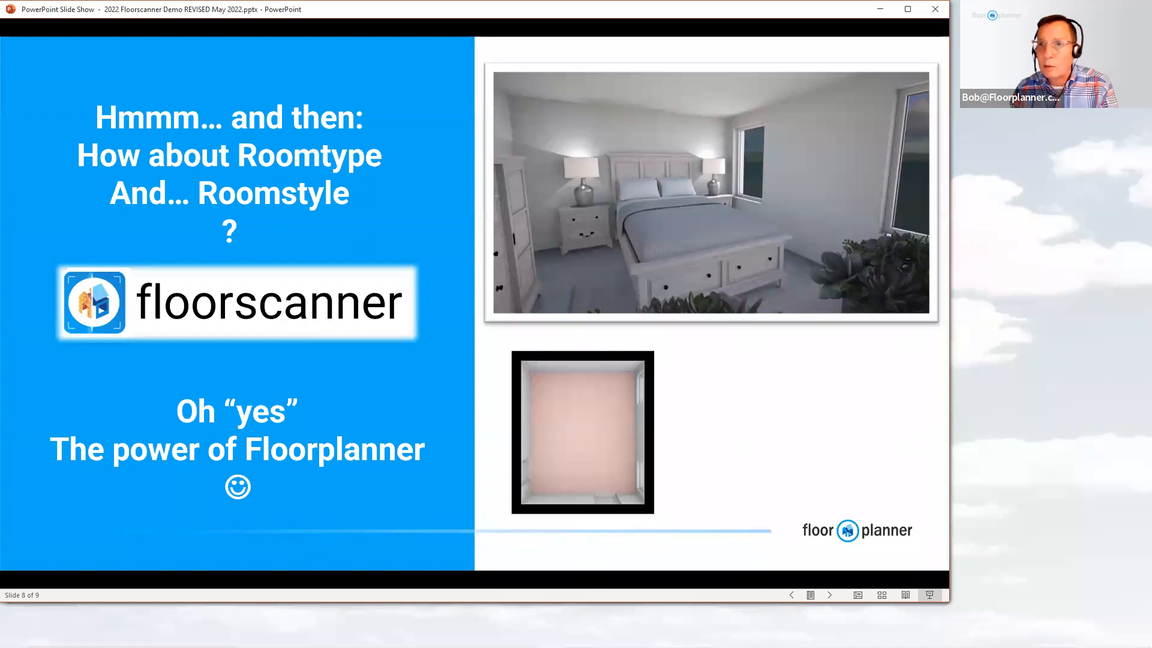
{"action": "mouse_move", "coordinate": [991, 408]}
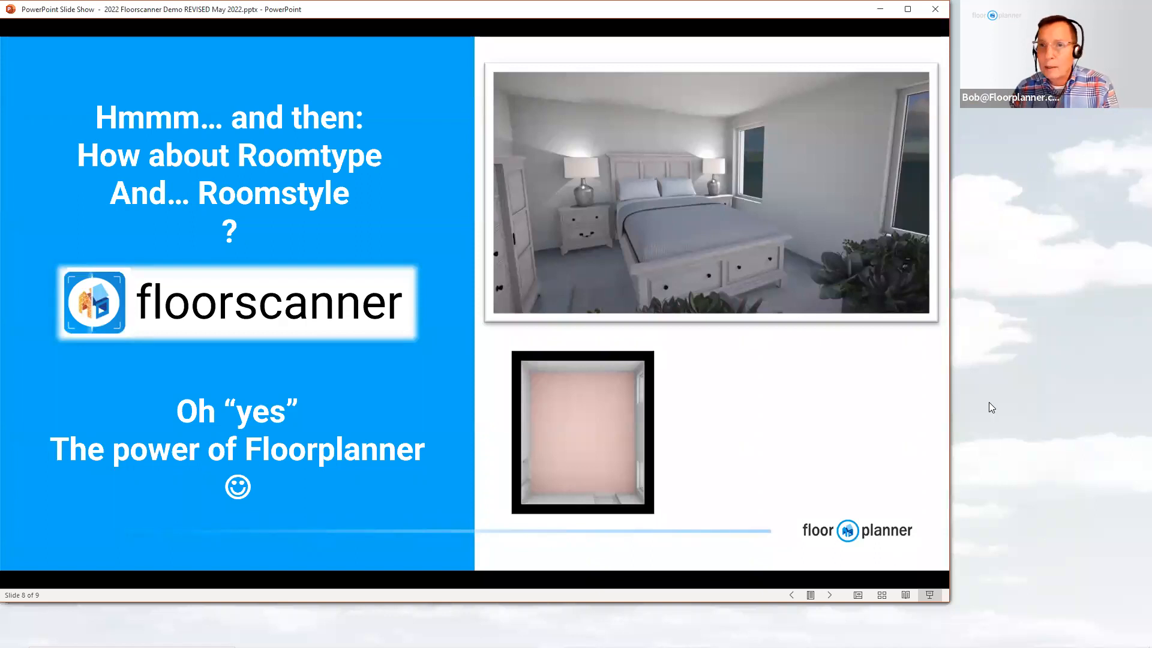
{"action": "mouse_move", "coordinate": [820, 242]}
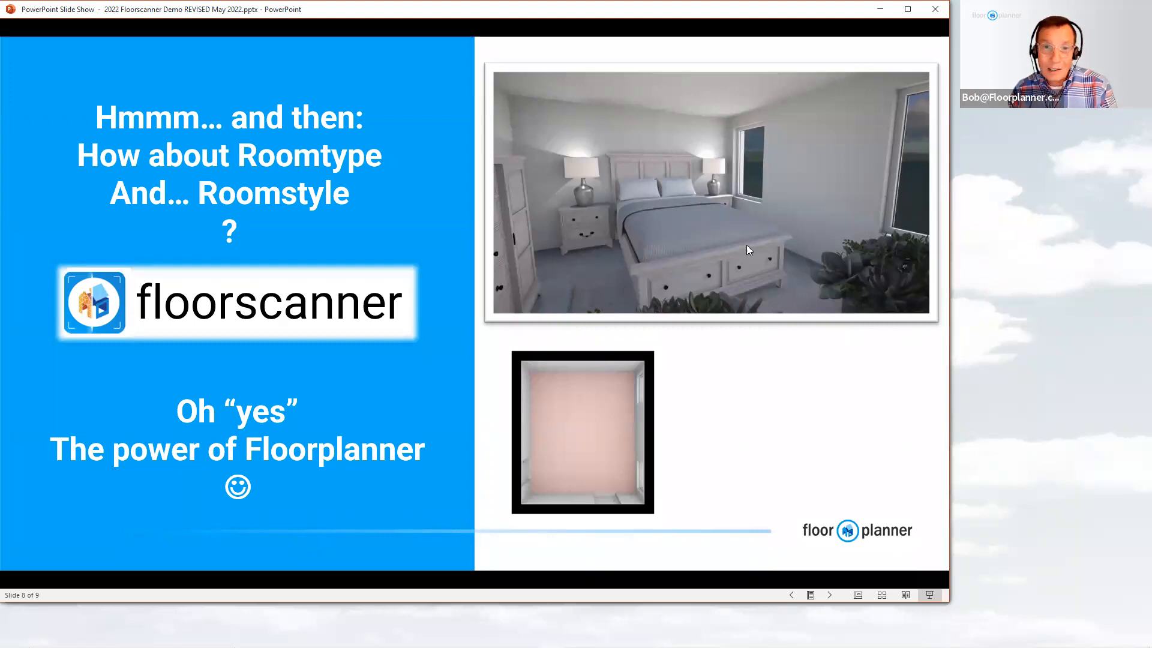
{"action": "mouse_move", "coordinate": [744, 245]}
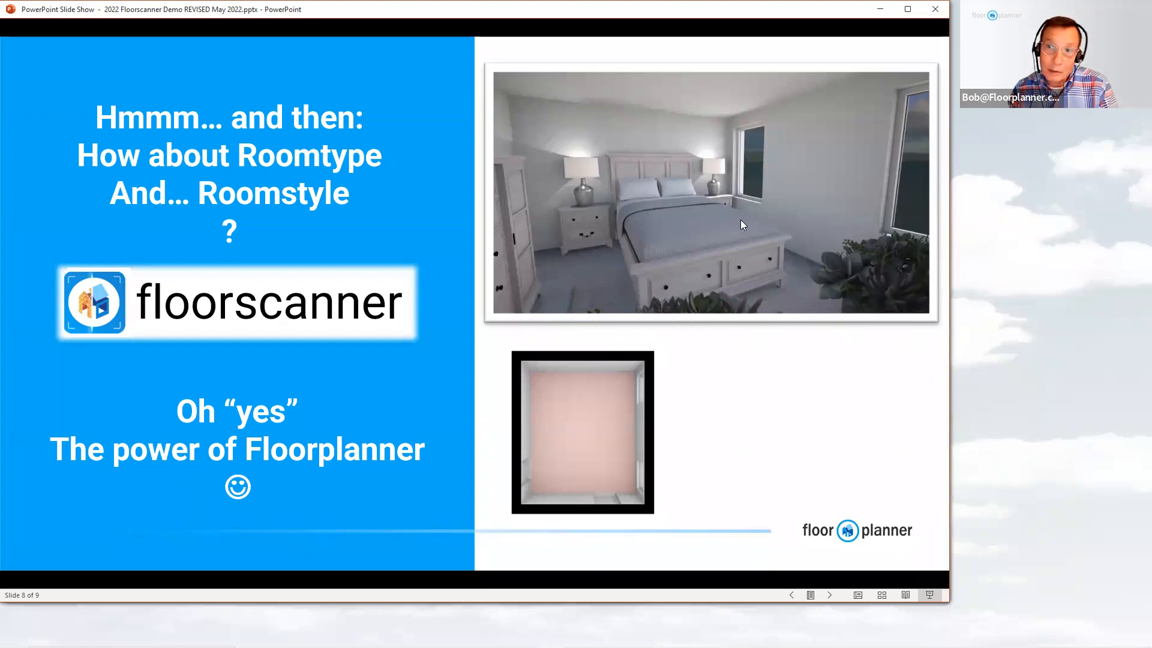
{"action": "mouse_move", "coordinate": [821, 269]}
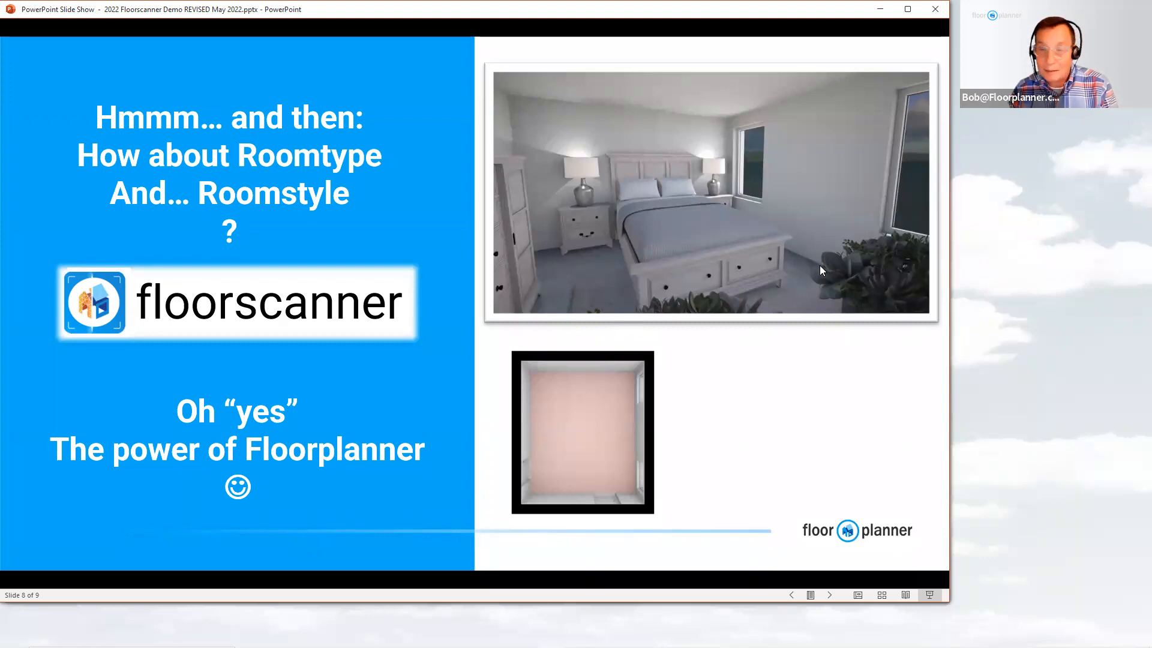
{"action": "mouse_move", "coordinate": [850, 371]}
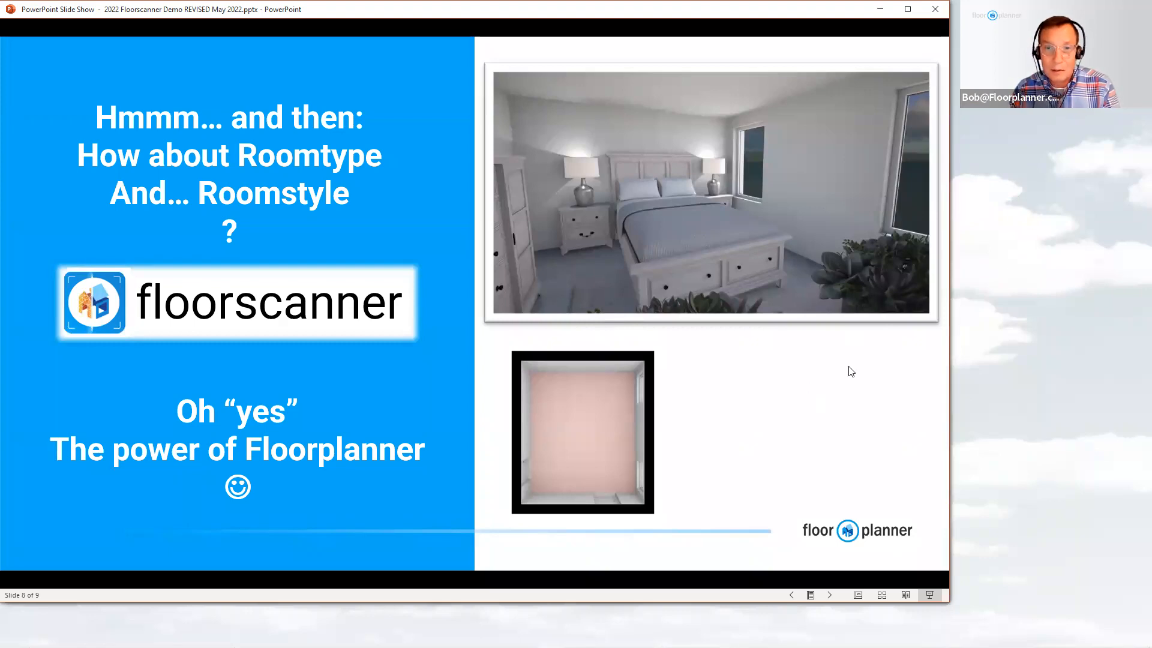